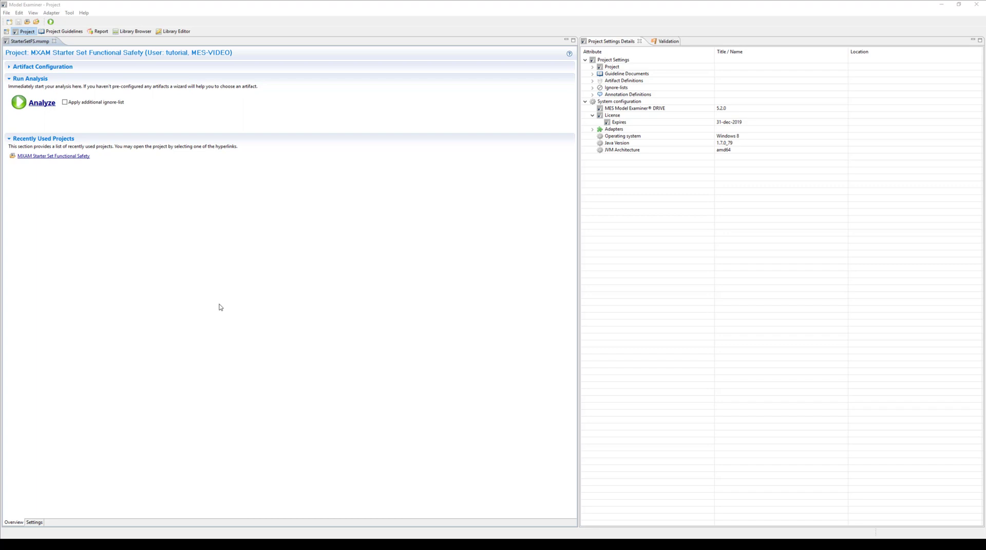
- Choose File > New... to bring up the Select a wizard dialog
{"action": "left_click", "coordinate": [7, 13]}
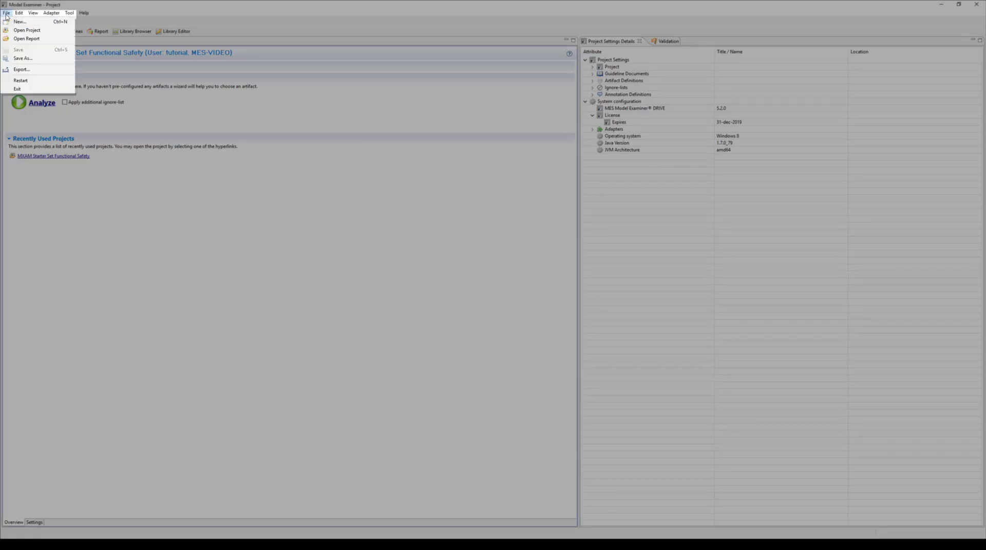
{"action": "mouse_move", "coordinate": [20, 22]}
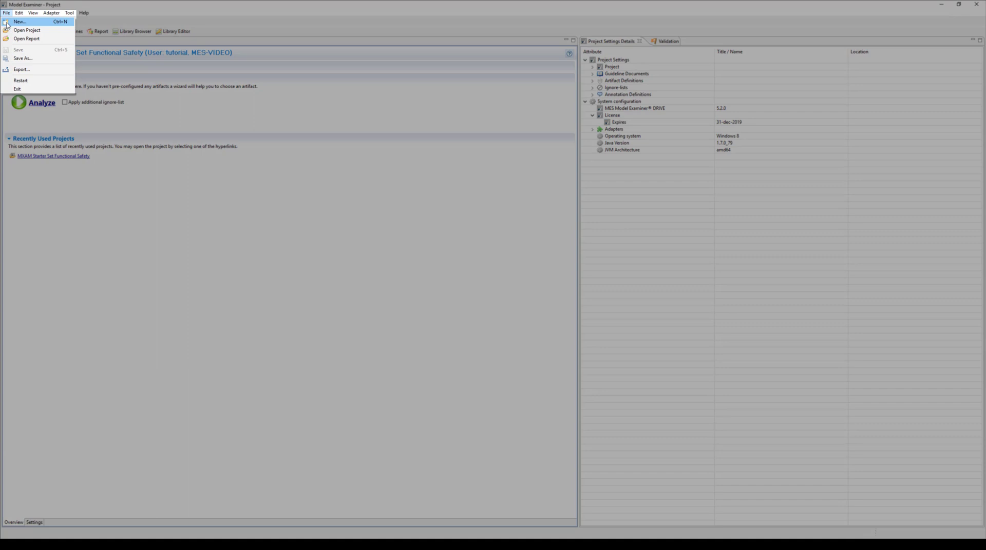
{"action": "left_click", "coordinate": [20, 22]}
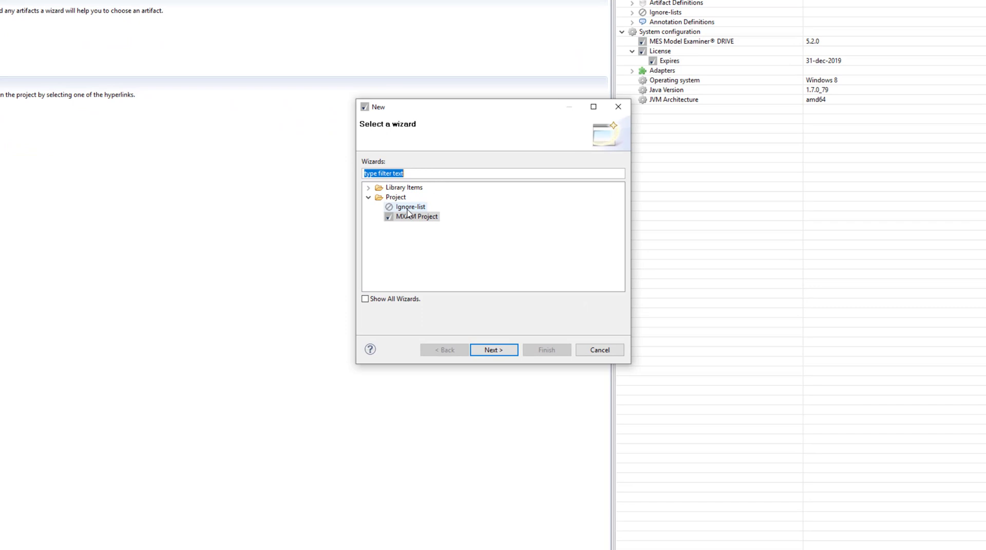
- Use the MXAM Project wizard to create 'MXAM Guideline Project Demo' as mxam_project_demo on the Desktop
{"action": "left_click", "coordinate": [417, 217]}
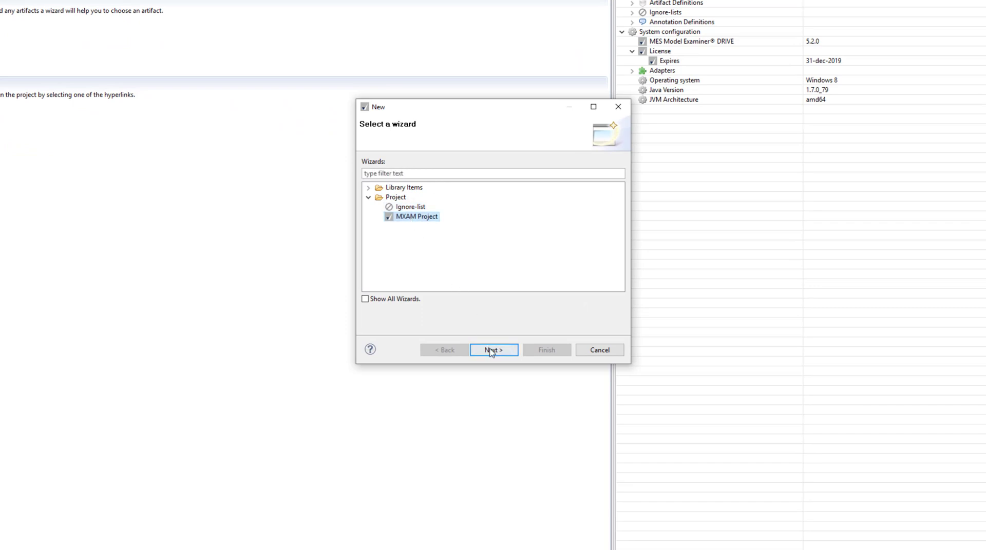
{"action": "left_click", "coordinate": [493, 350]}
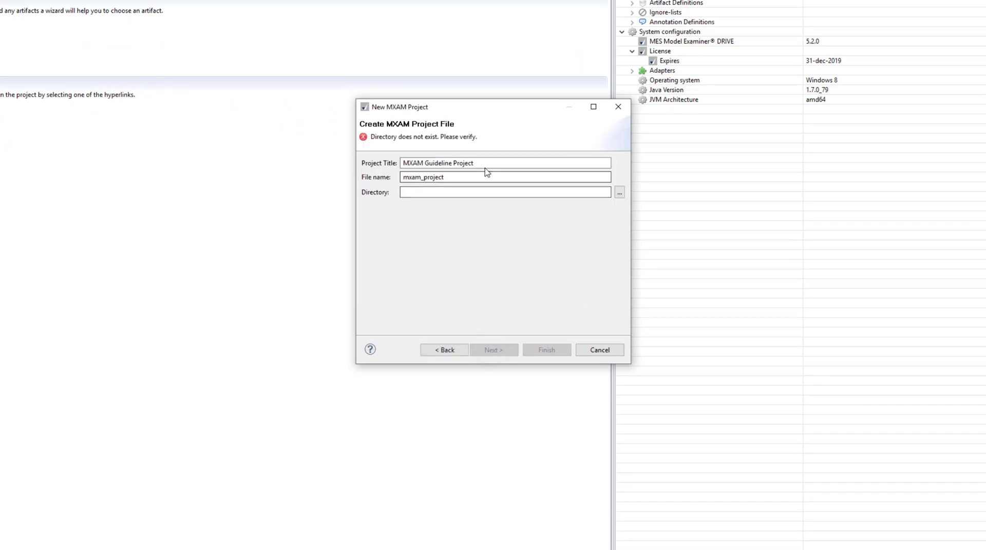
{"action": "type", "text": "Demo"}
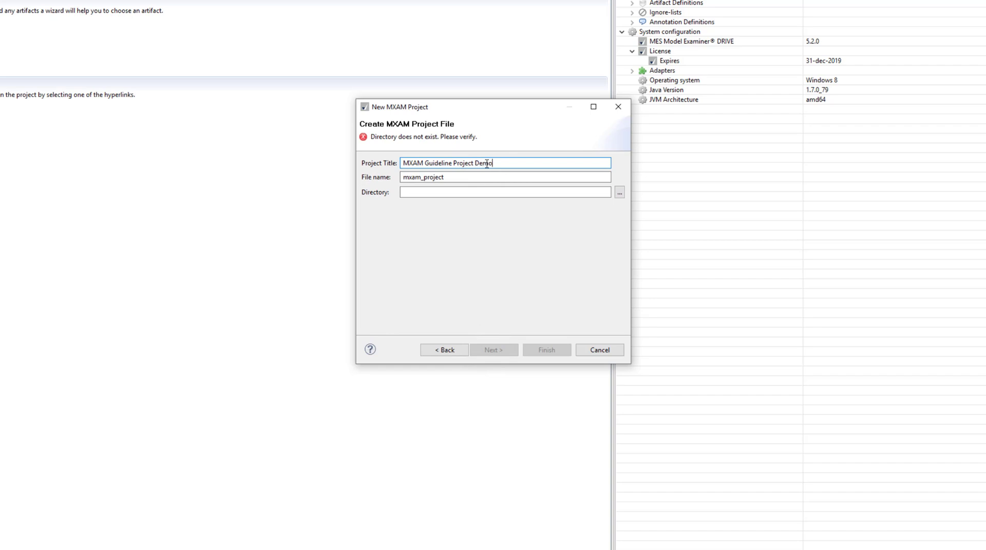
{"action": "left_click", "coordinate": [503, 176]}
{"action": "type", "text": "_demo"}
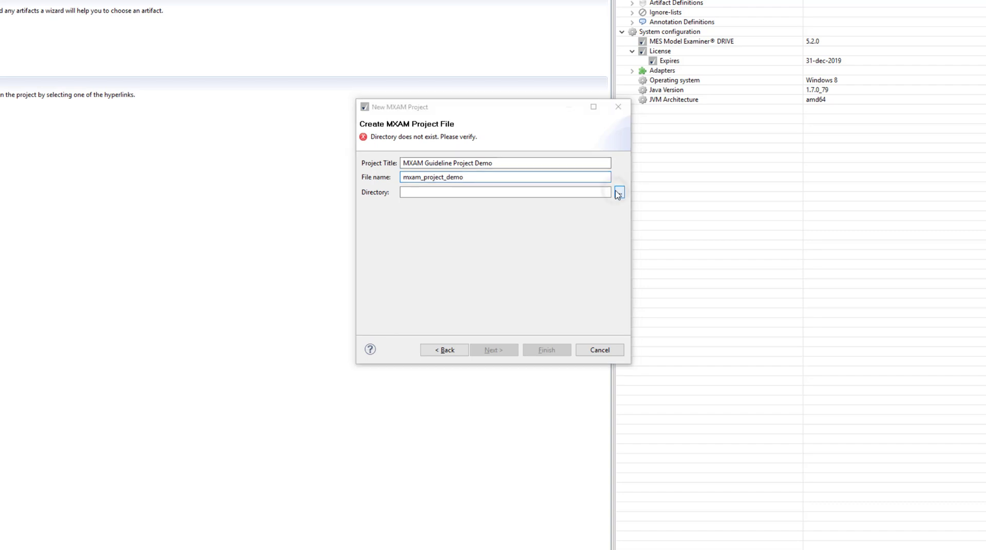
{"action": "left_click", "coordinate": [618, 193]}
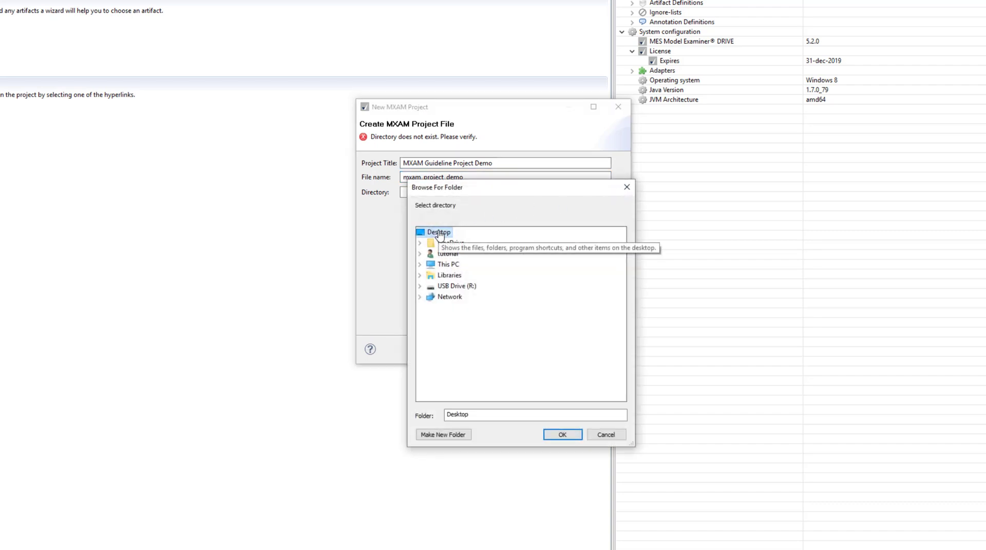
{"action": "left_click", "coordinate": [560, 435]}
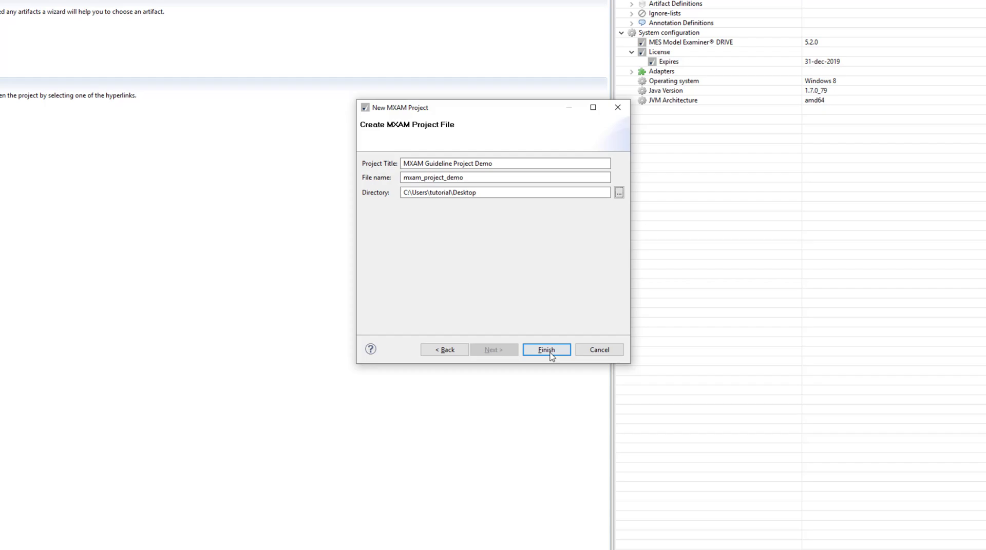
{"action": "left_click", "coordinate": [546, 349]}
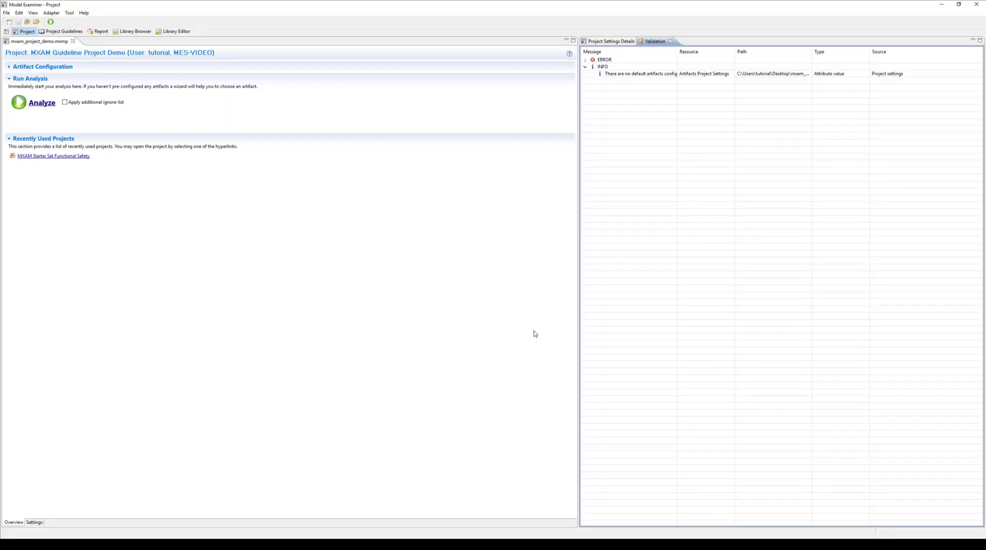
{"action": "mouse_move", "coordinate": [538, 316]}
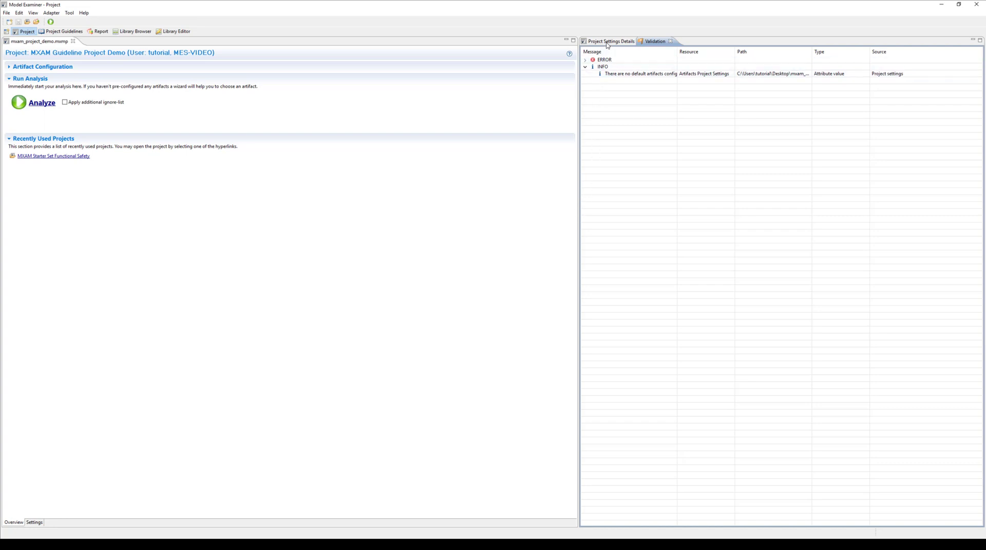
- Switch the right-hand view to the Project Settings Details tab
{"action": "left_click", "coordinate": [609, 41]}
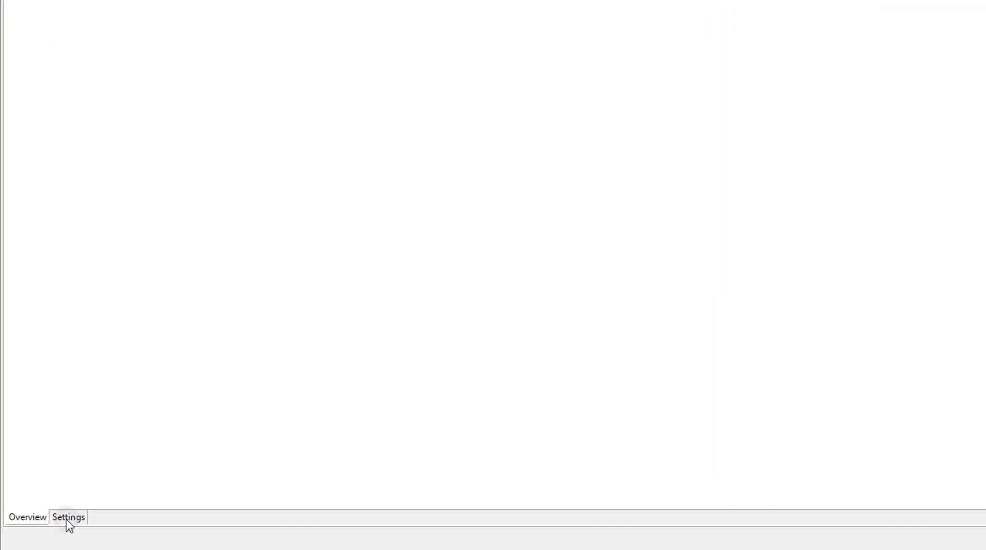
- Open General Settings, review the project title, and leave access set to protected
{"action": "left_click", "coordinate": [67, 517]}
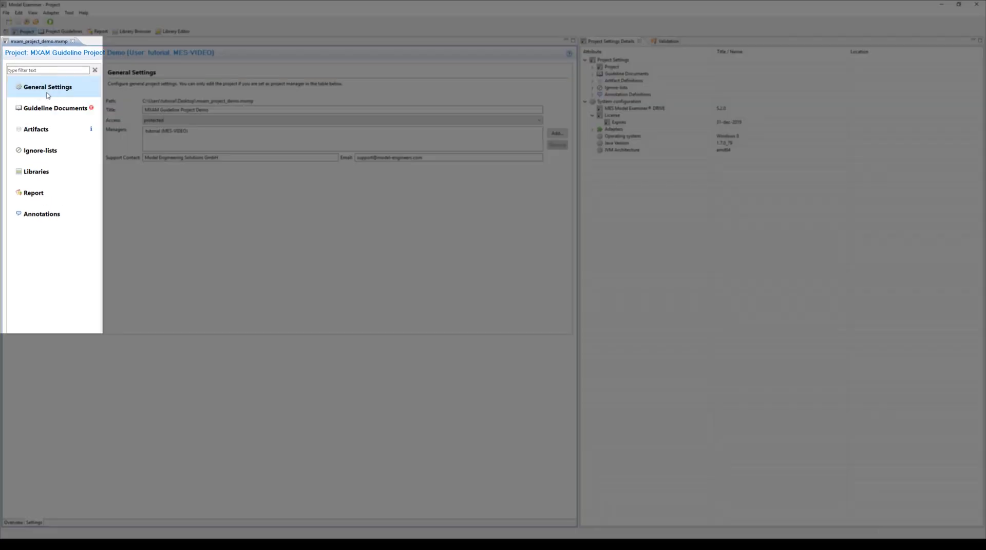
{"action": "left_click", "coordinate": [33, 193]}
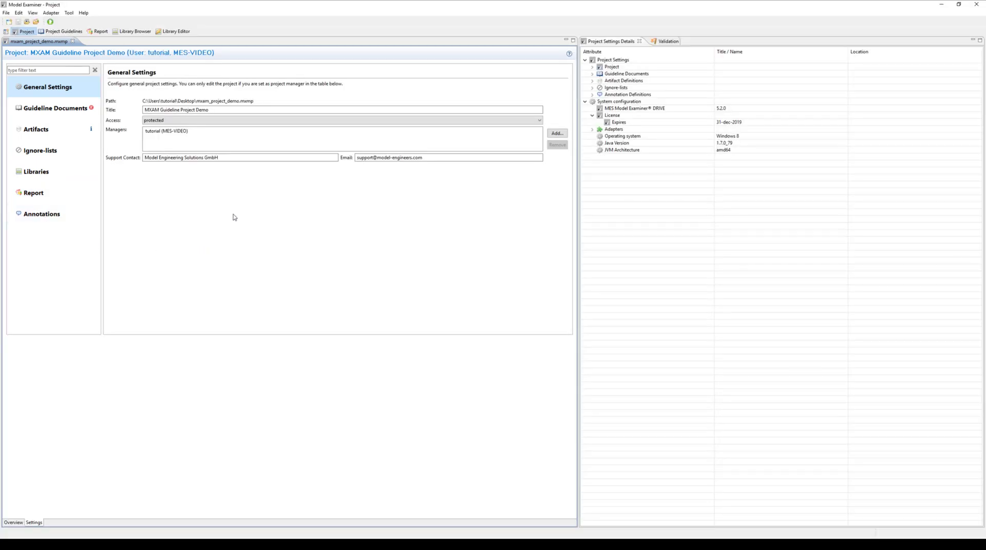
{"action": "left_click", "coordinate": [217, 109]}
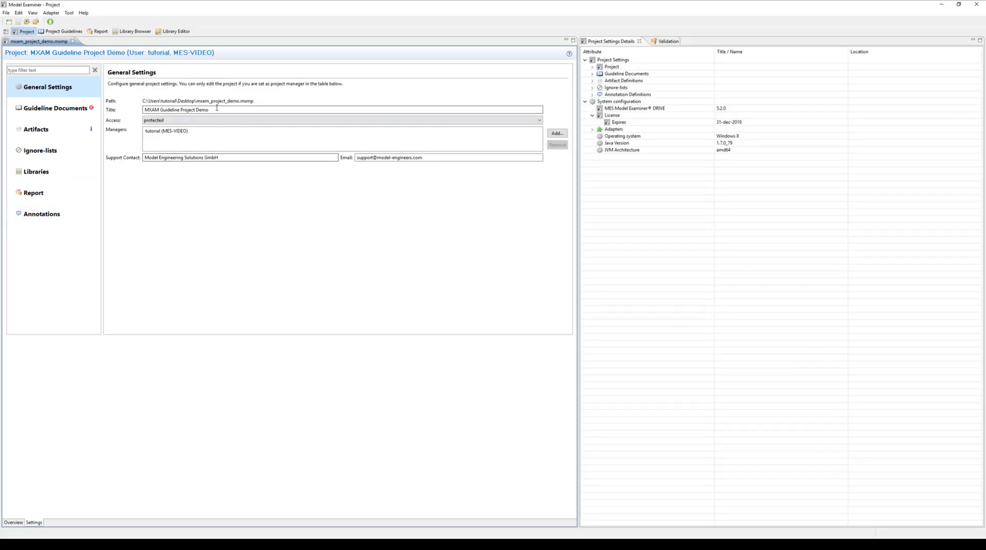
{"action": "left_click", "coordinate": [342, 110]}
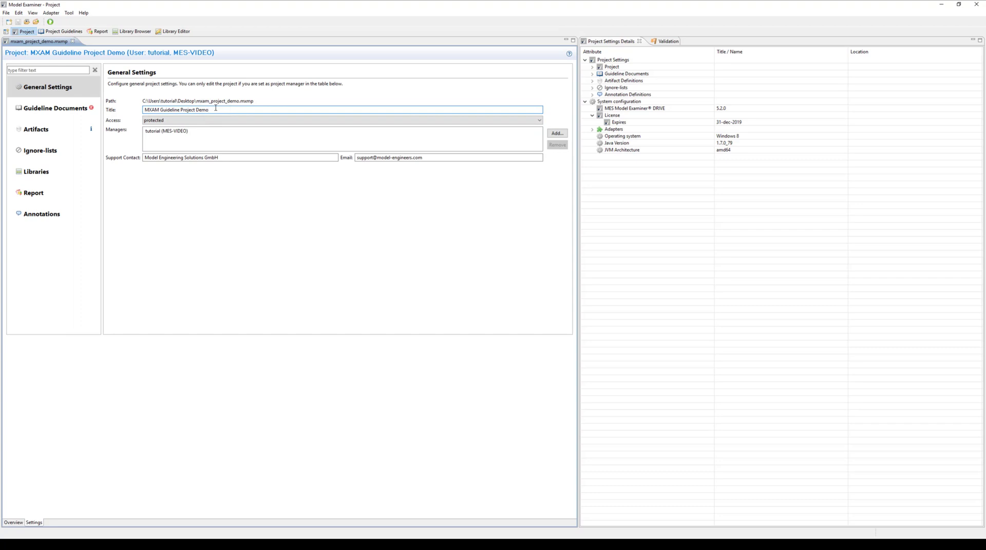
{"action": "mouse_move", "coordinate": [185, 120]}
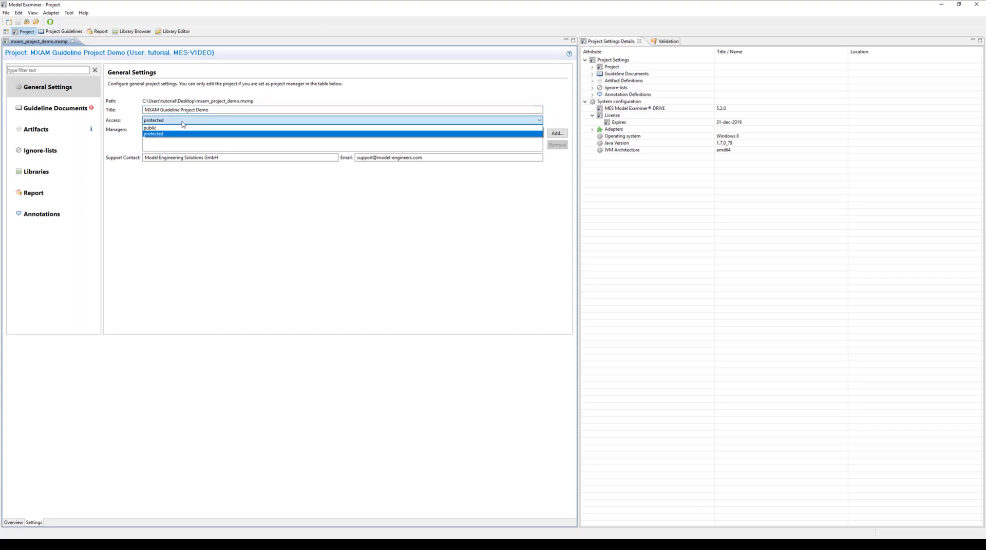
{"action": "mouse_move", "coordinate": [179, 137]}
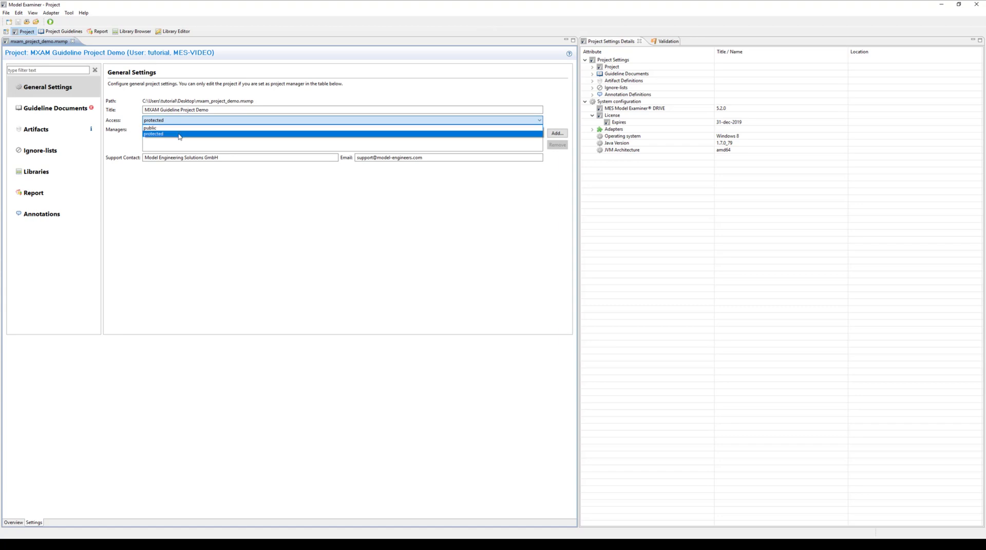
{"action": "left_click", "coordinate": [154, 134]}
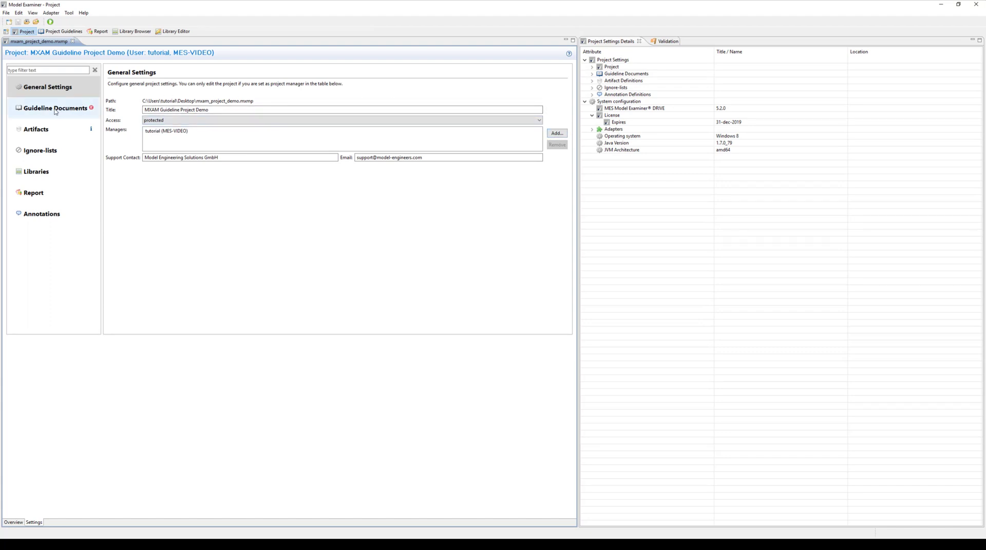
- Open the Guideline Documents page and view the missing-documents error under Validation
{"action": "left_click", "coordinate": [56, 107]}
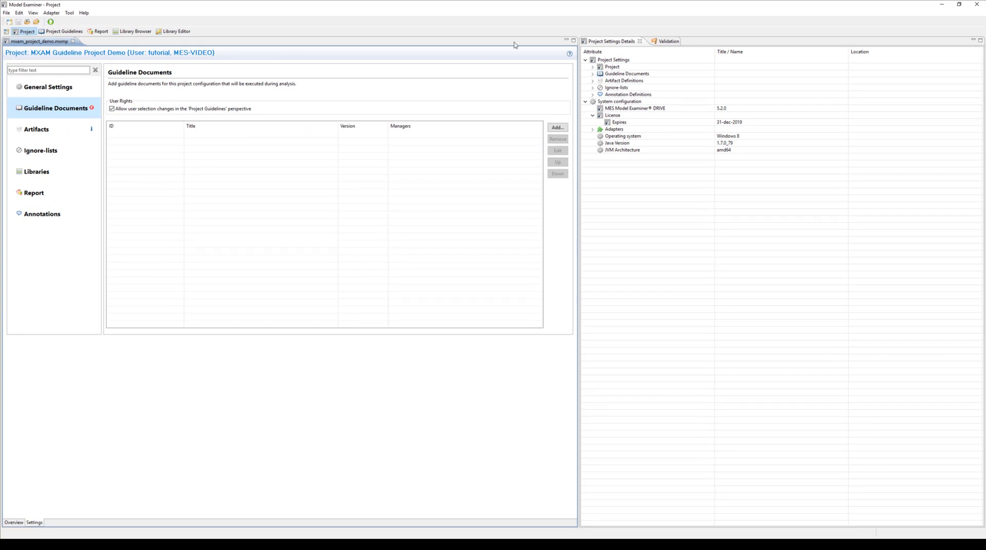
{"action": "left_click", "coordinate": [370, 35]}
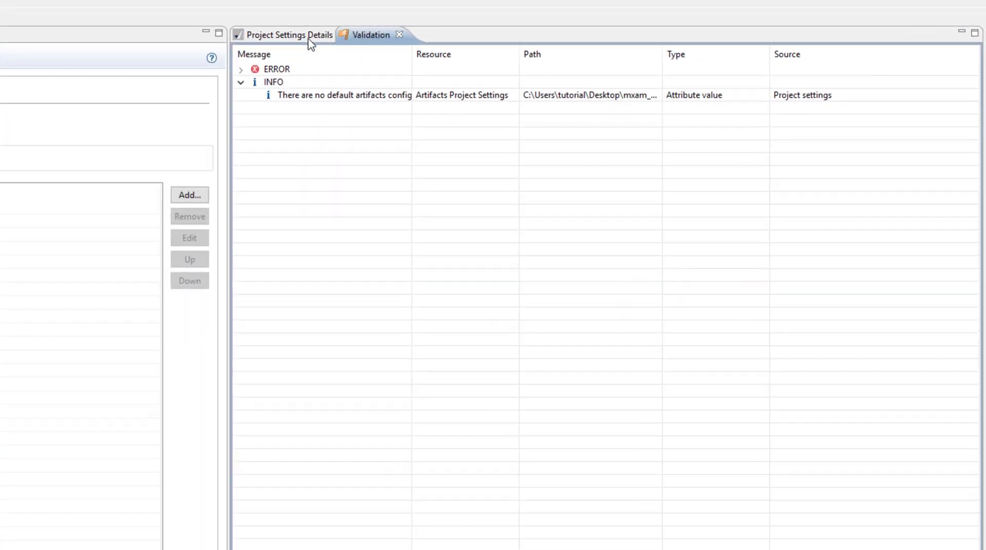
{"action": "left_click", "coordinate": [241, 69]}
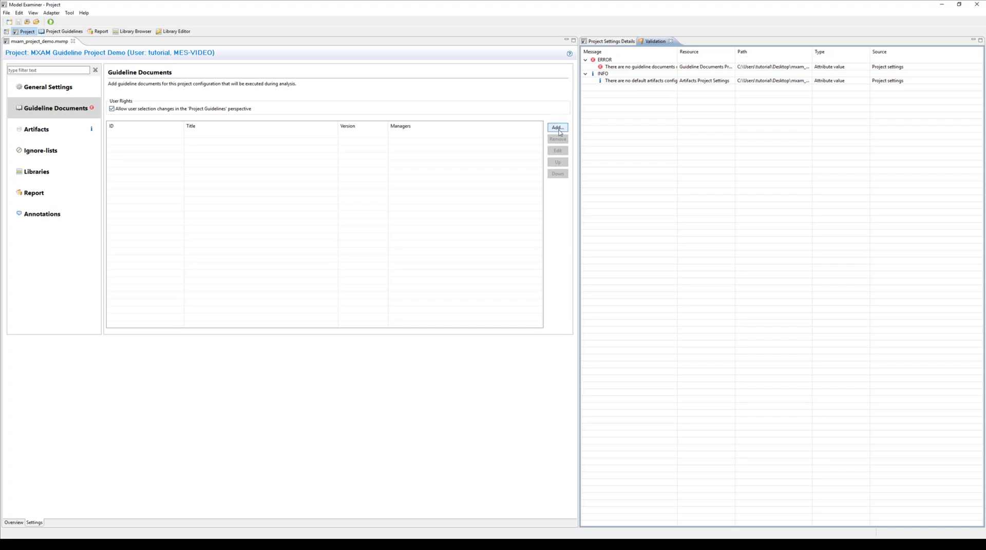
- Add the MXAM Starter Set – Extended Version guideline document, filtering the list by 'starter'
{"action": "left_click", "coordinate": [557, 128]}
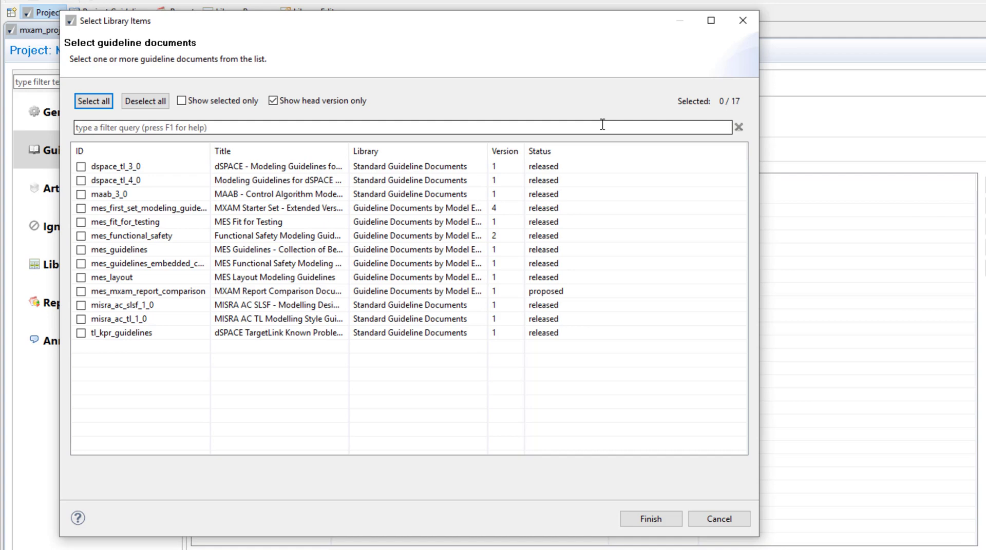
{"action": "left_click", "coordinate": [402, 126]}
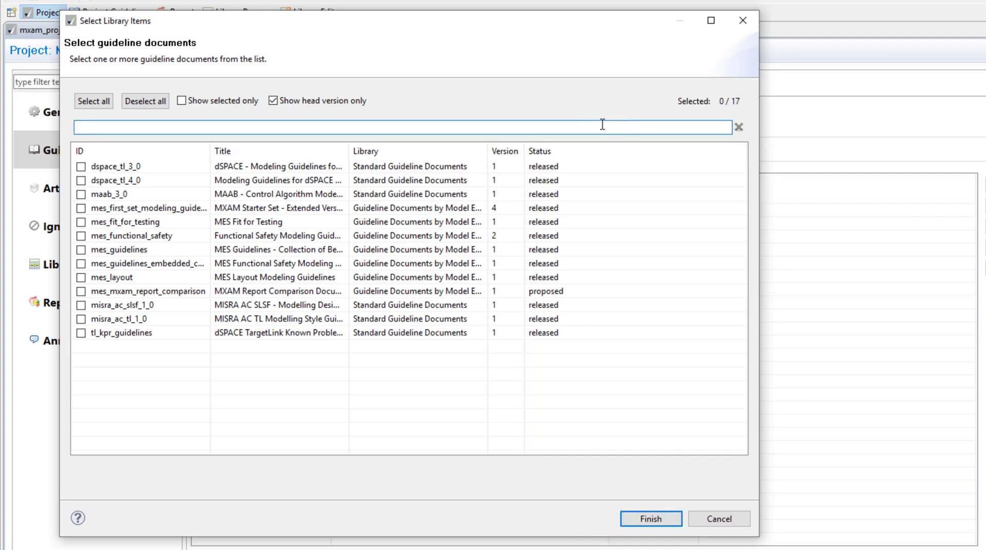
{"action": "type", "text": "starter"}
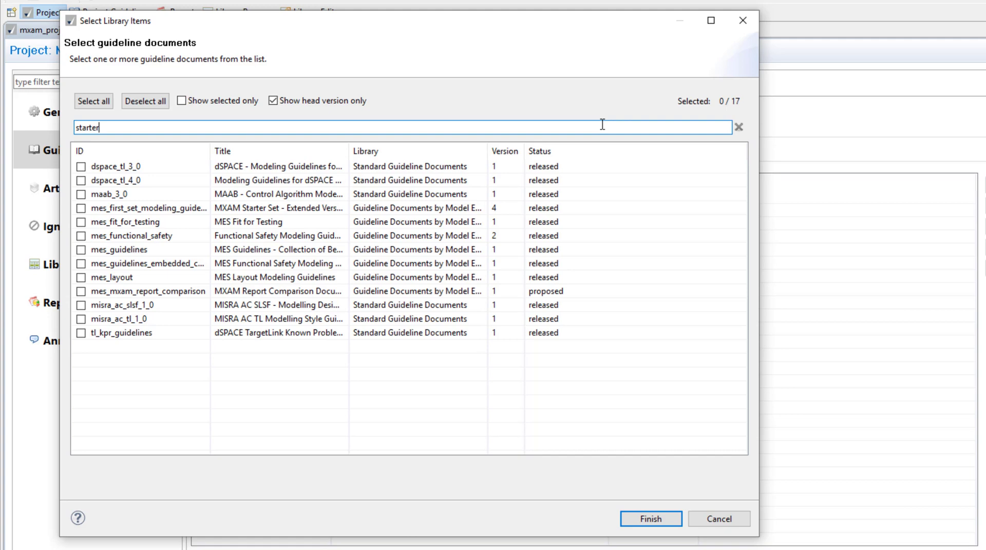
{"action": "type", "text": "starter"}
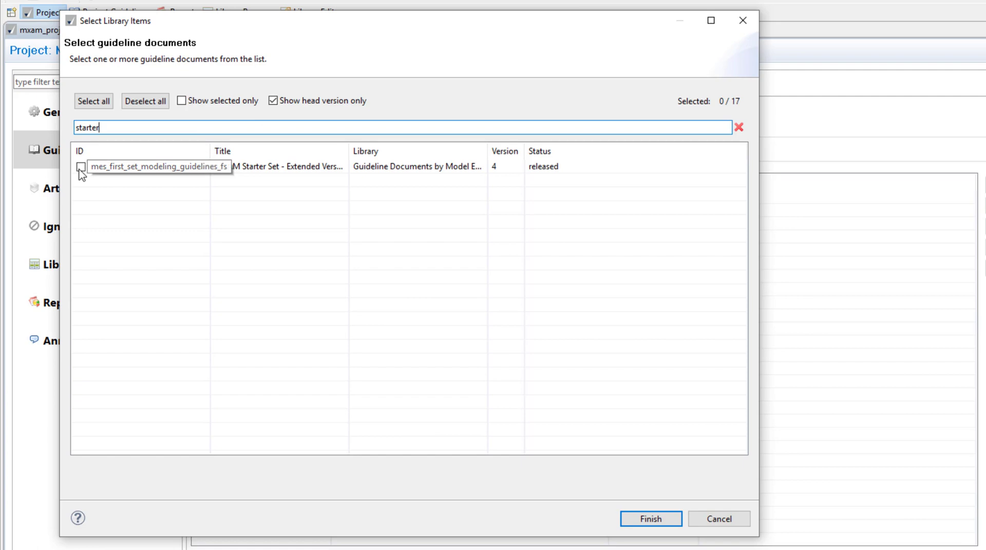
{"action": "left_click", "coordinate": [81, 167]}
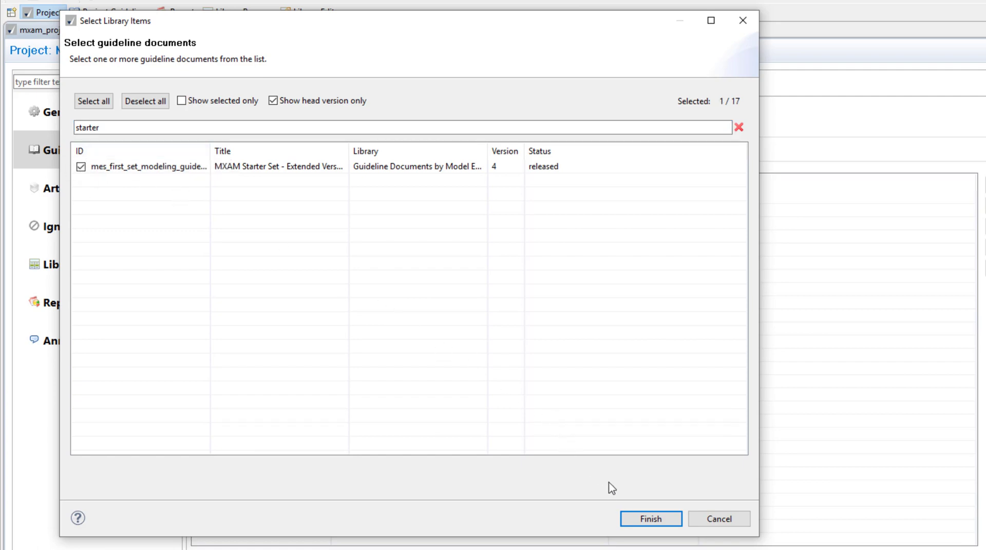
{"action": "left_click", "coordinate": [650, 519]}
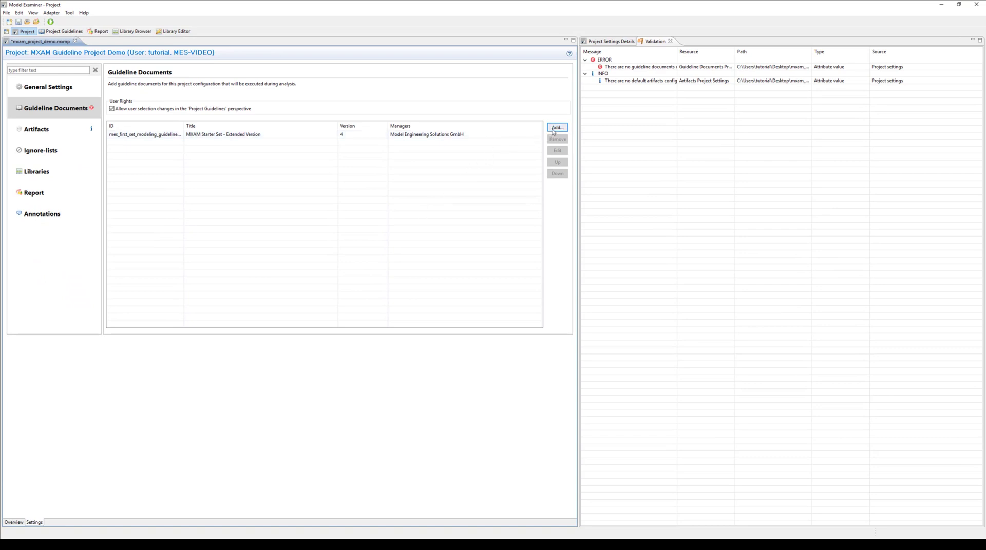
- Add the maab_3_0 guideline document, then select it and remove it again
{"action": "left_click", "coordinate": [557, 128]}
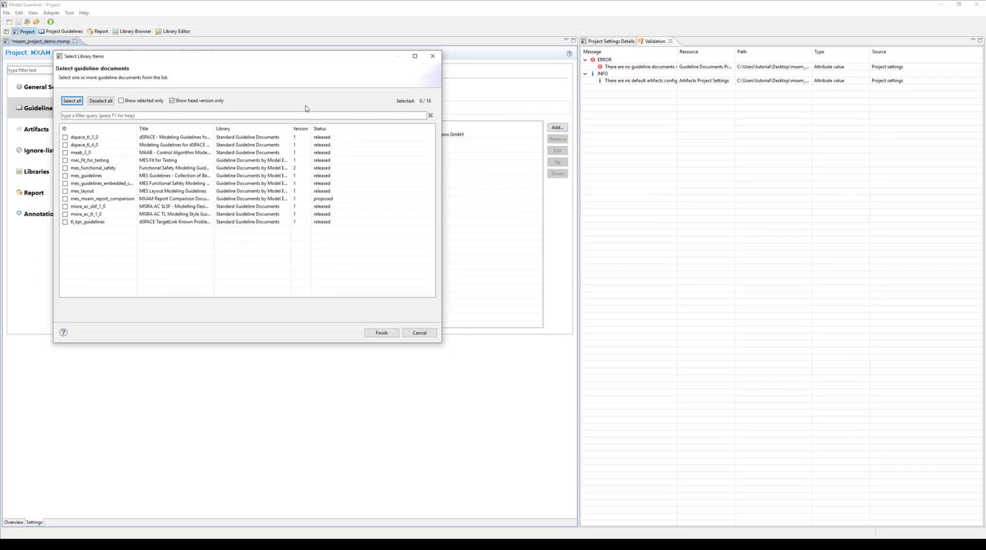
{"action": "left_click", "coordinate": [64, 153]}
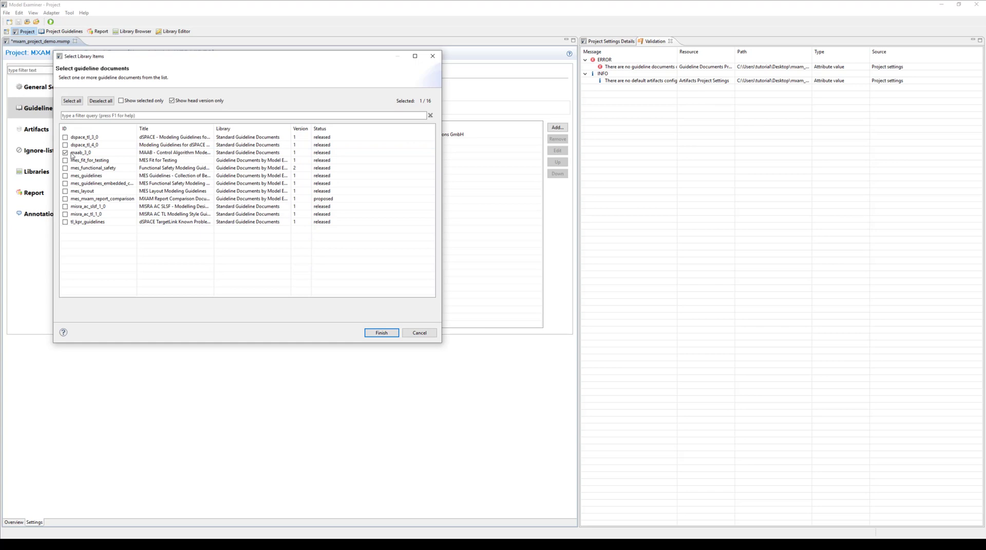
{"action": "left_click", "coordinate": [381, 332]}
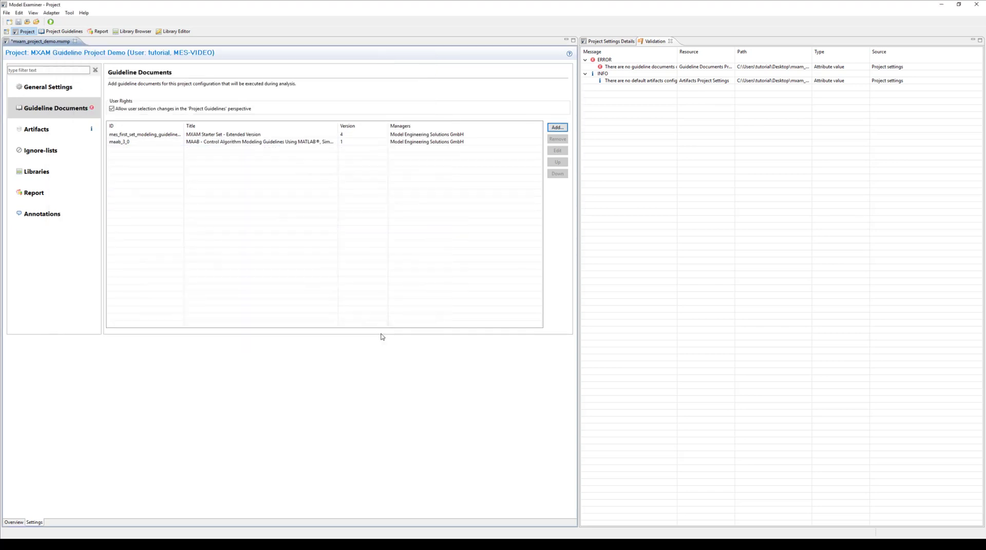
{"action": "left_click", "coordinate": [258, 142]}
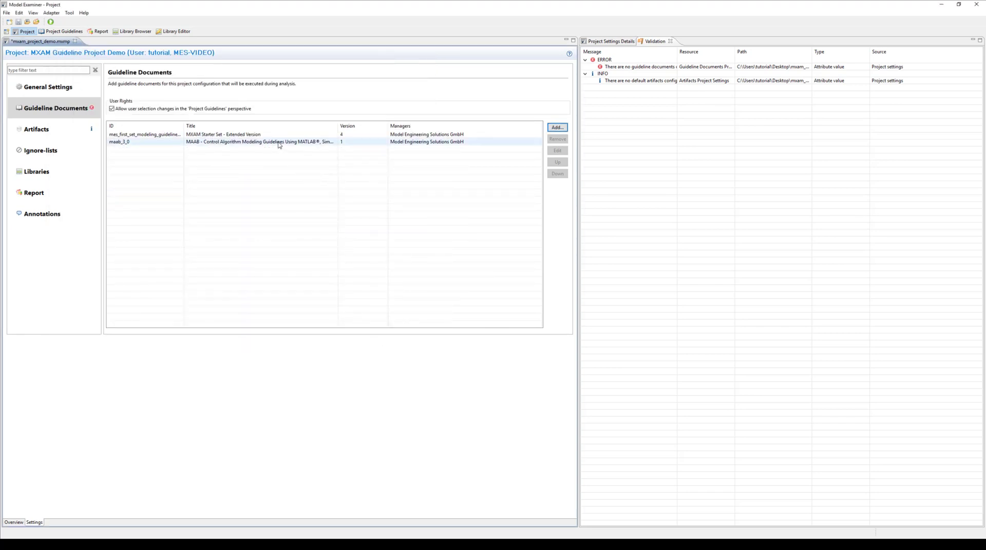
{"action": "left_click", "coordinate": [258, 141]}
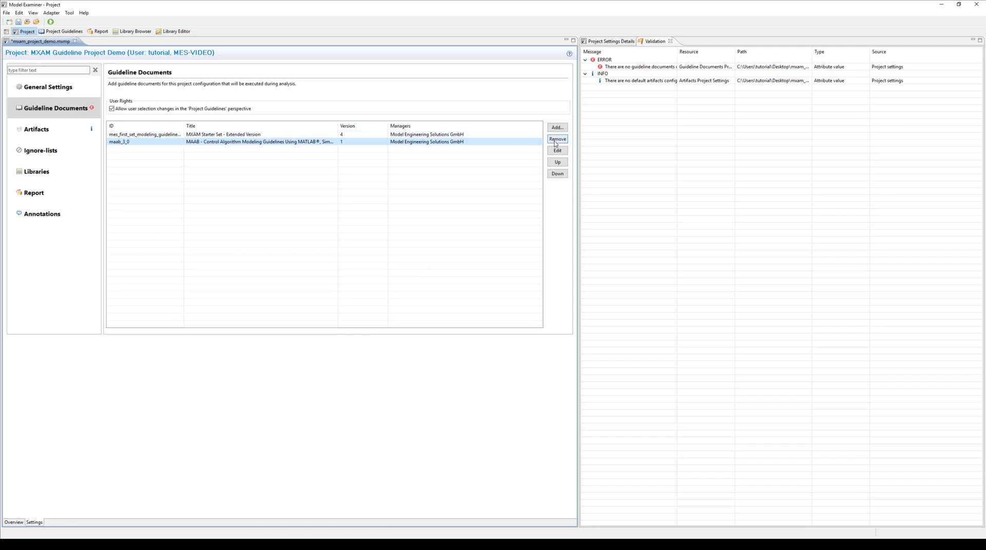
{"action": "left_click", "coordinate": [557, 139]}
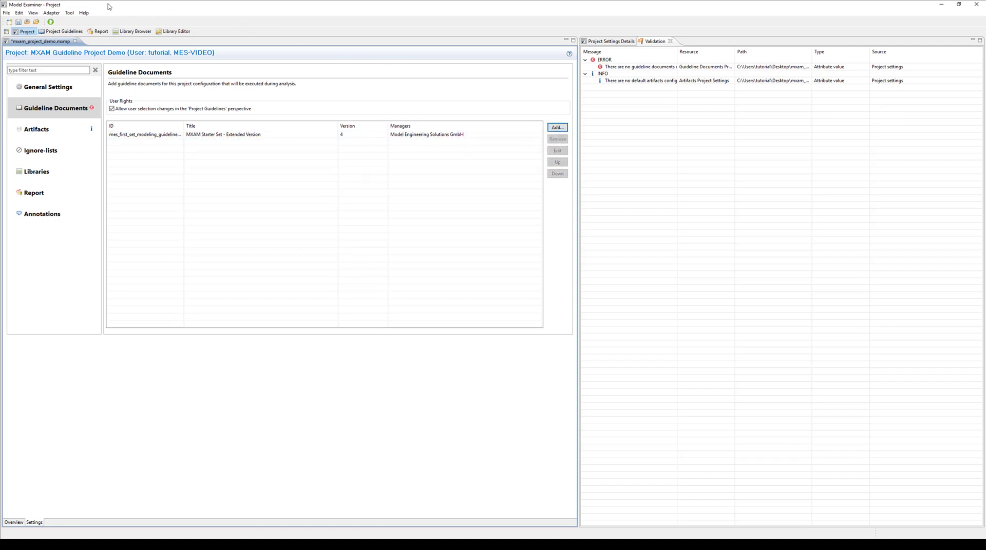
{"action": "mouse_move", "coordinate": [19, 22]}
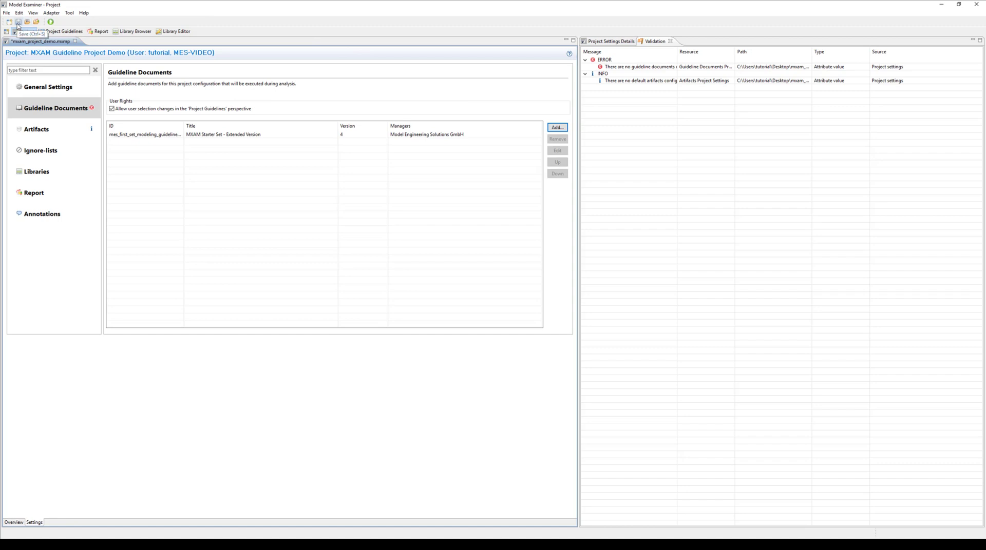
- Save the project with the toolbar Save icon (Ctrl+S)
{"action": "left_click", "coordinate": [17, 22]}
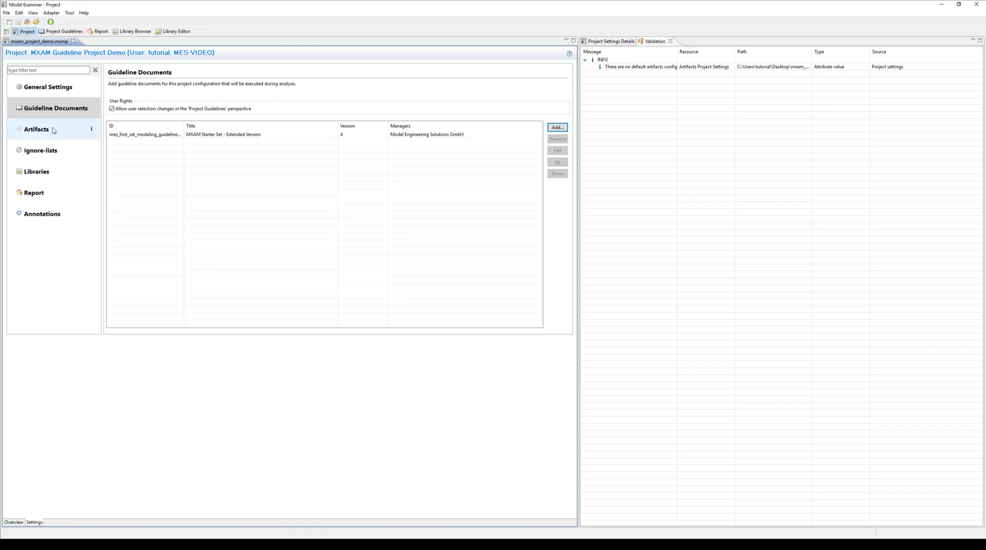
- Check the empty Artifacts list, then switch to the project Overview page
{"action": "left_click", "coordinate": [37, 129]}
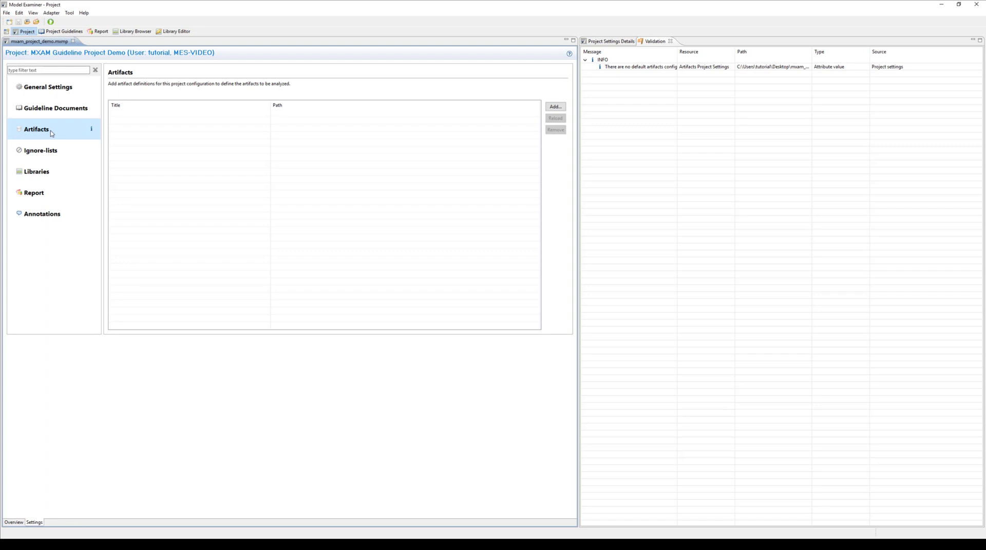
{"action": "left_click", "coordinate": [14, 523]}
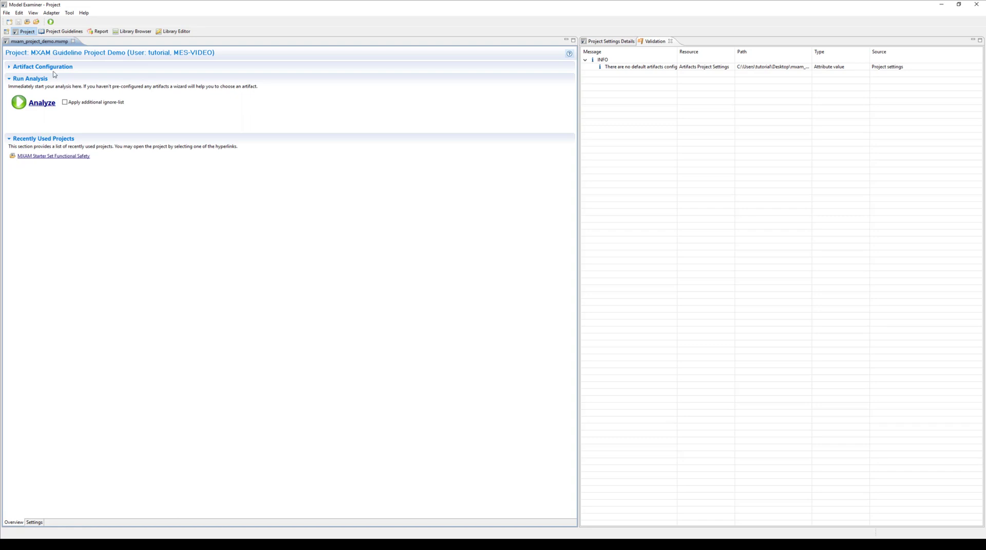
- Add demo_model_1 and demo_model_2 as MATLAB tool artifacts under Artifact Configuration
{"action": "left_click", "coordinate": [43, 66]}
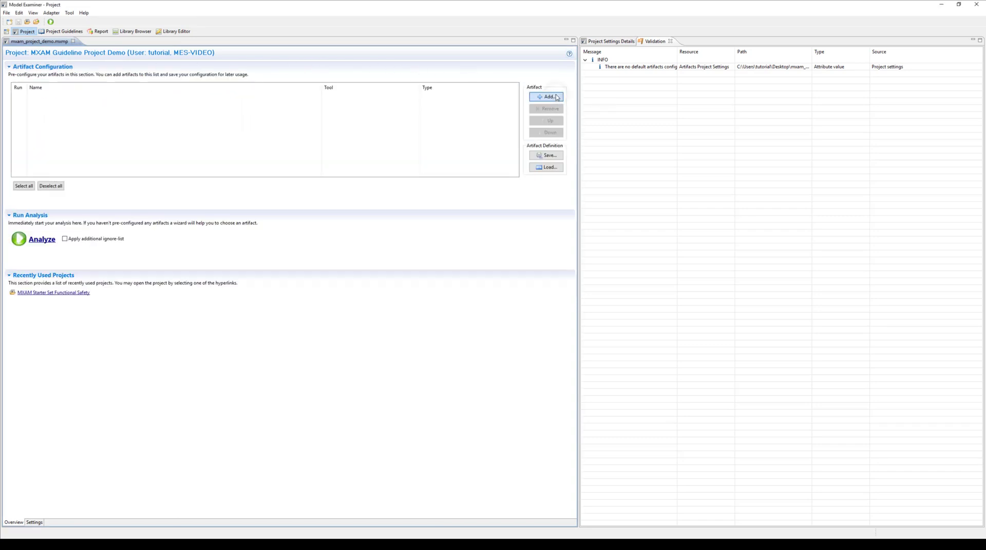
{"action": "left_click", "coordinate": [548, 96]}
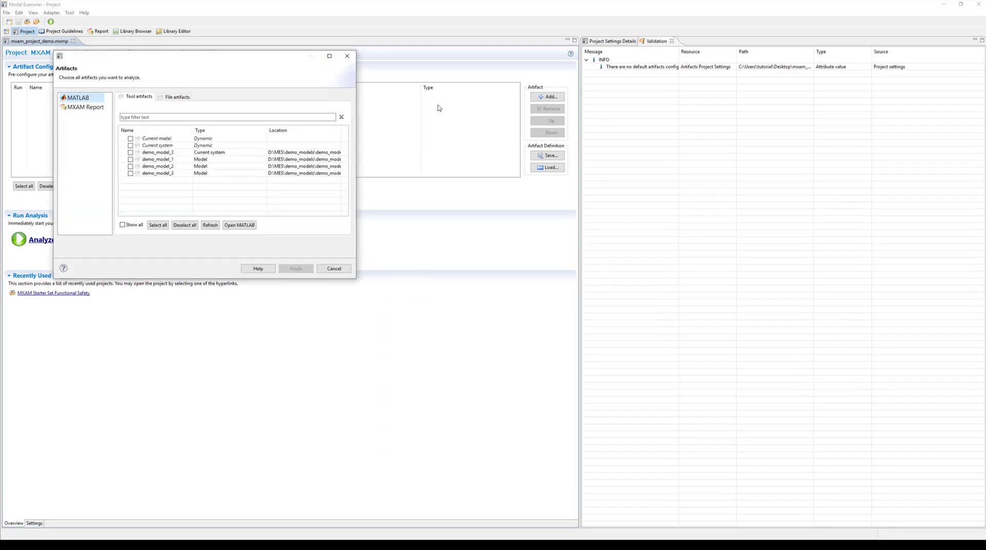
{"action": "left_click", "coordinate": [261, 237]}
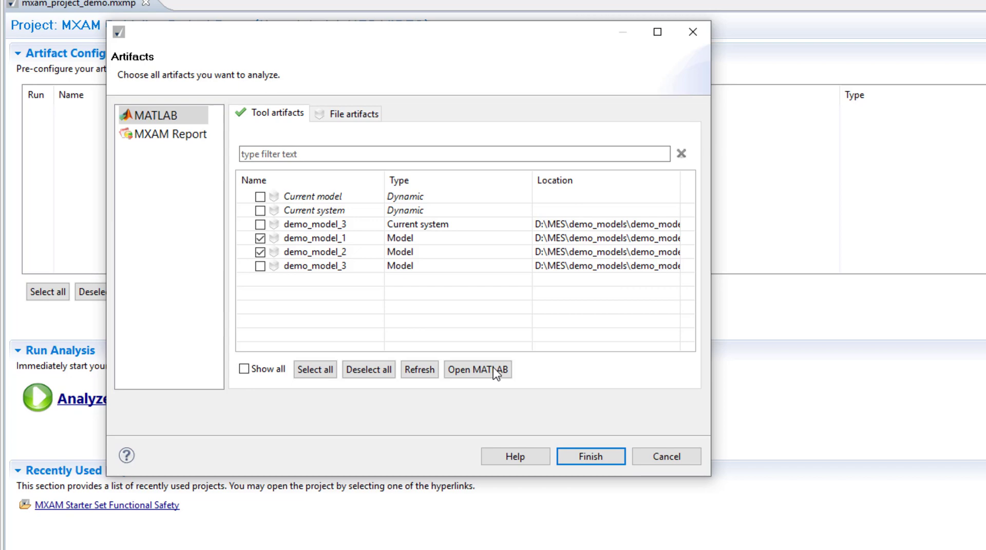
{"action": "left_click", "coordinate": [589, 457]}
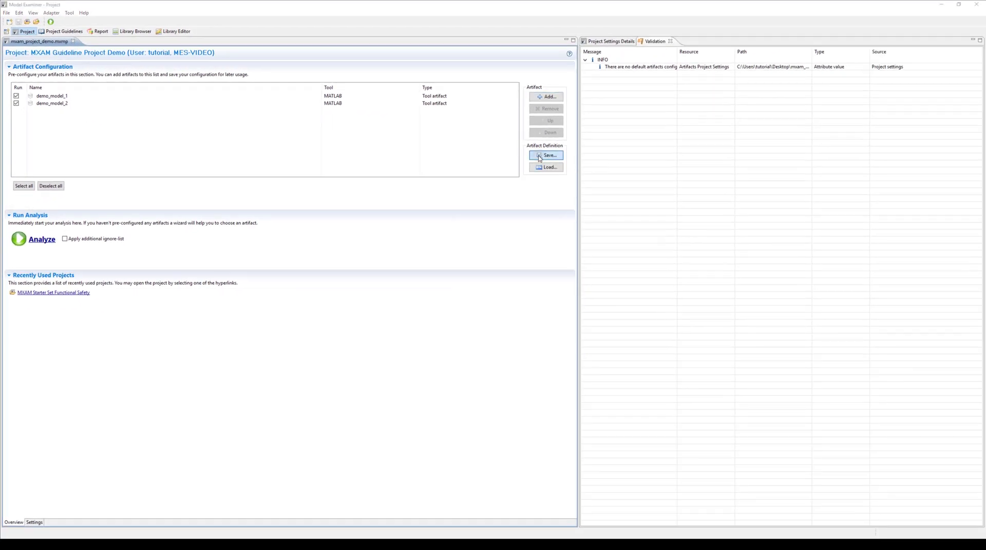
- Save the configuration as artifactDefinition_demo.mxma and add it to the project
{"action": "left_click", "coordinate": [548, 155]}
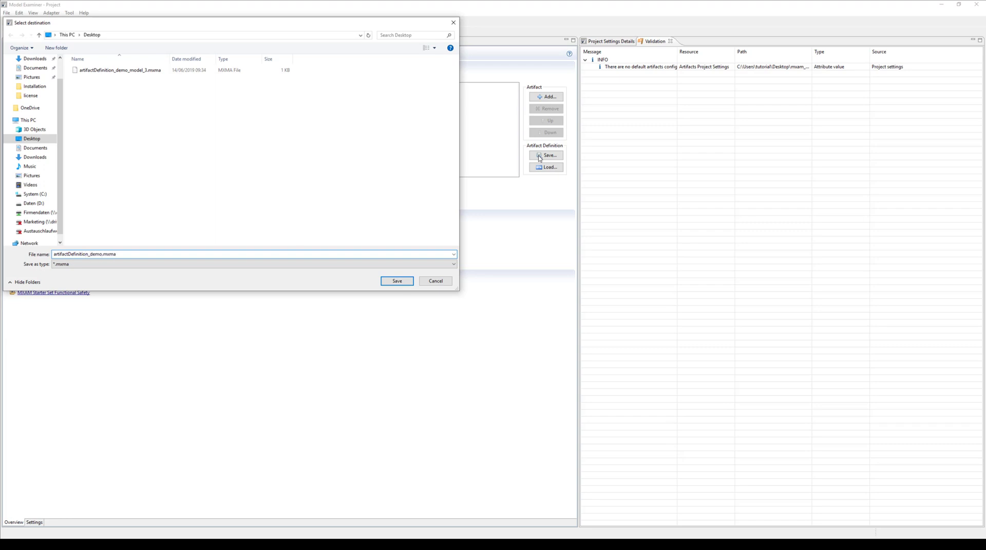
{"action": "left_click", "coordinate": [397, 280]}
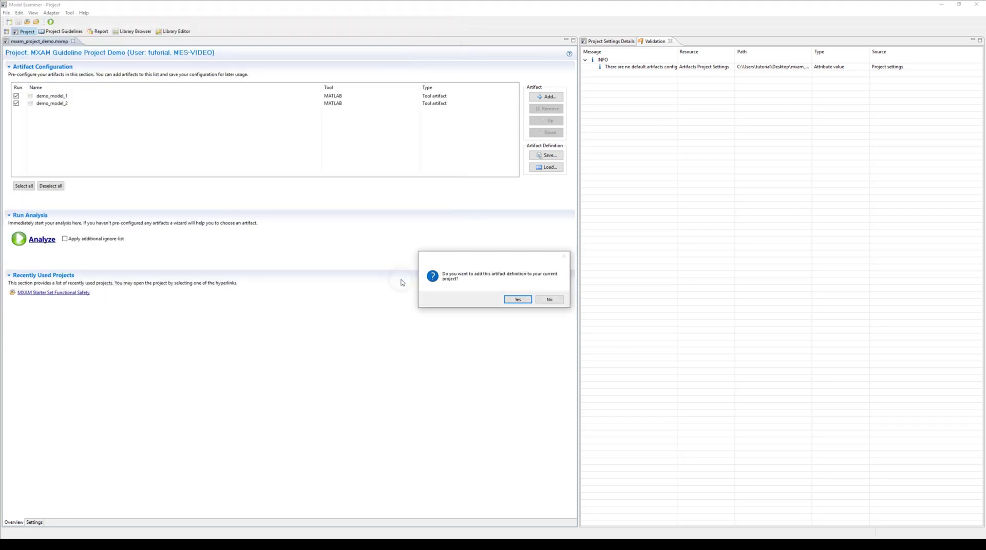
{"action": "left_click", "coordinate": [517, 299]}
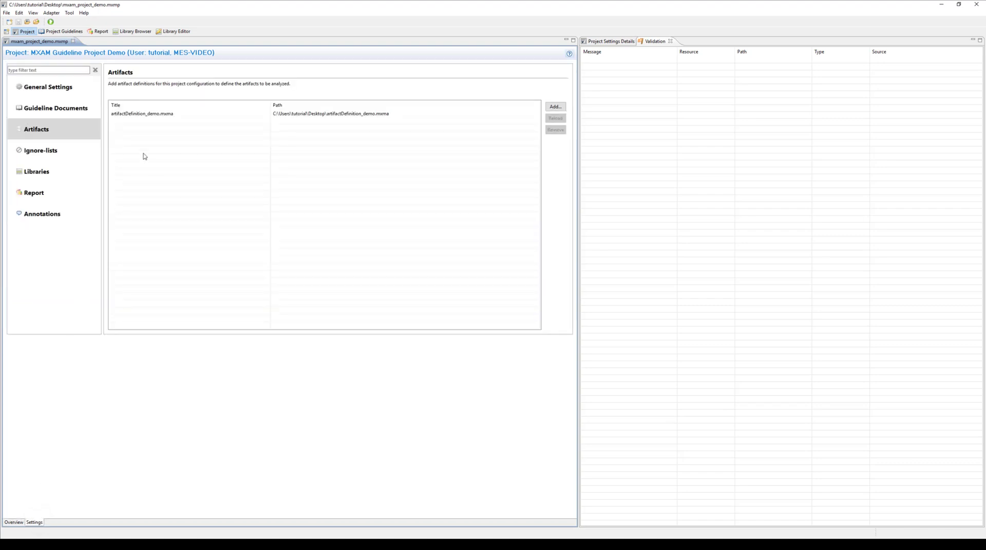
- Add artifactDefinition_demo_model_3.mxma as a second artifact definition
{"action": "left_click", "coordinate": [159, 114]}
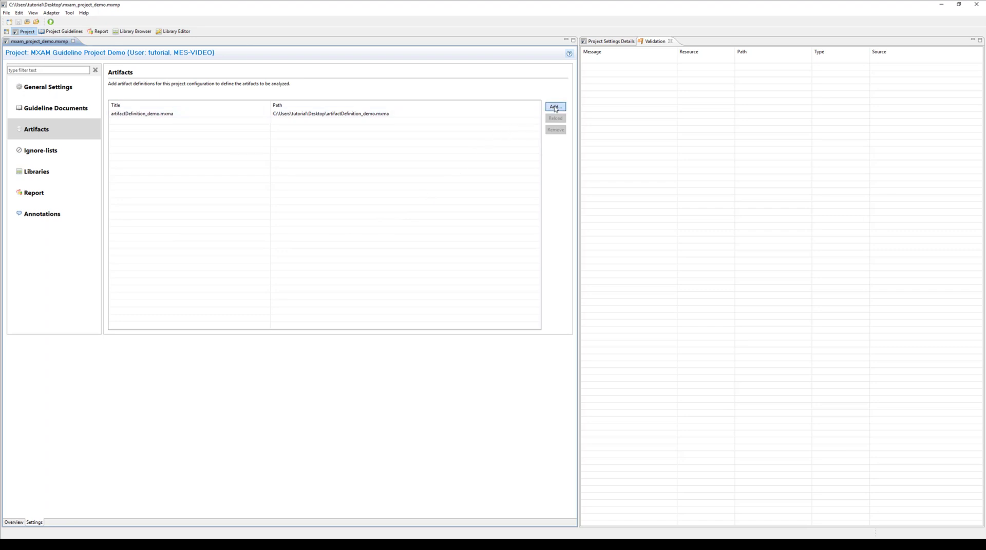
{"action": "left_click", "coordinate": [554, 106]}
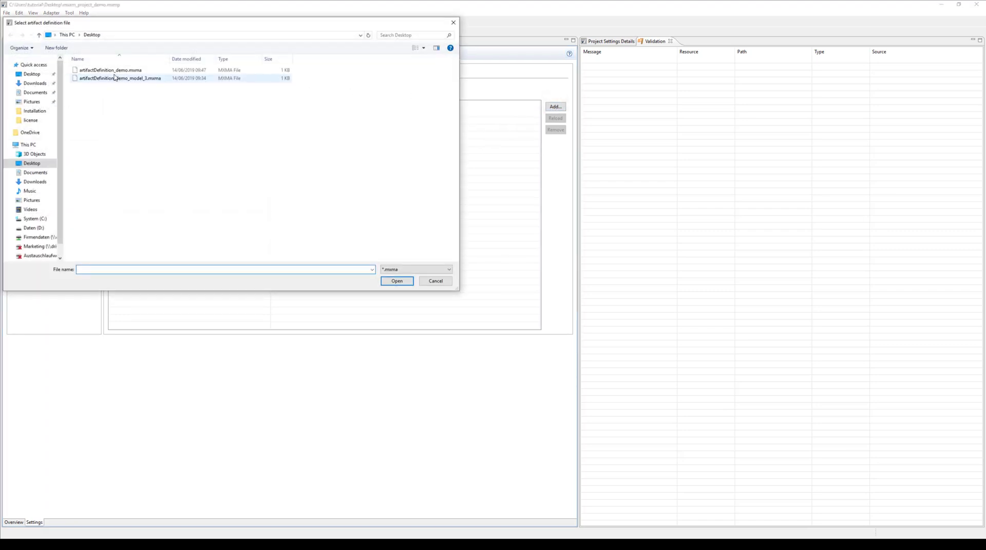
{"action": "left_click", "coordinate": [120, 78]}
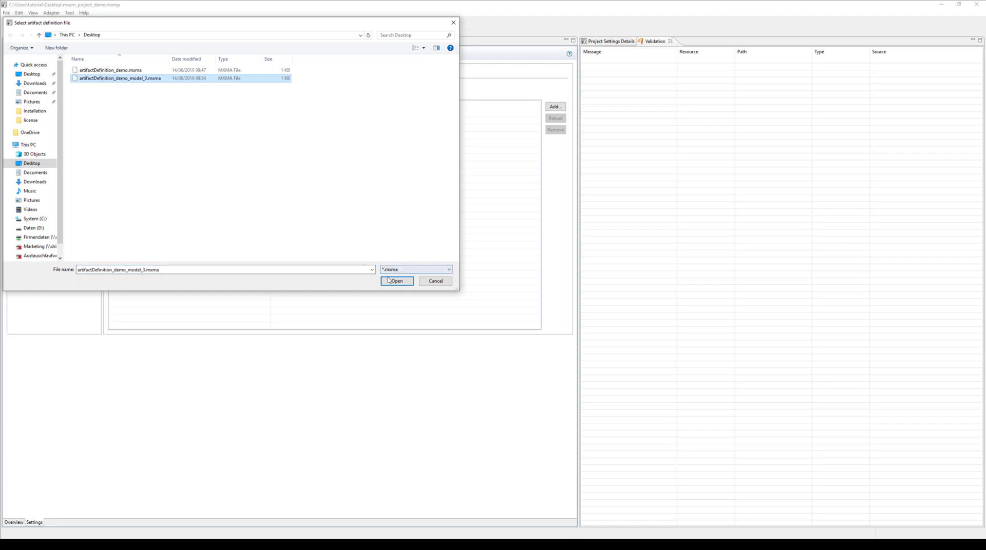
{"action": "left_click", "coordinate": [396, 281]}
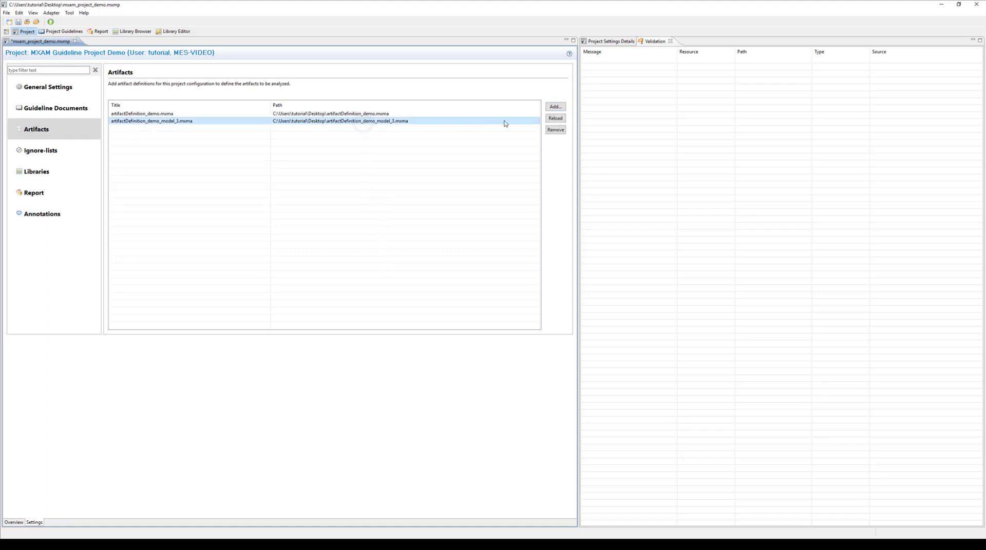
- Remove artifactDefinition_demo_model_3.mxma and artifactDefinition_demo.mxma, confirming each removal
{"action": "left_click", "coordinate": [554, 130]}
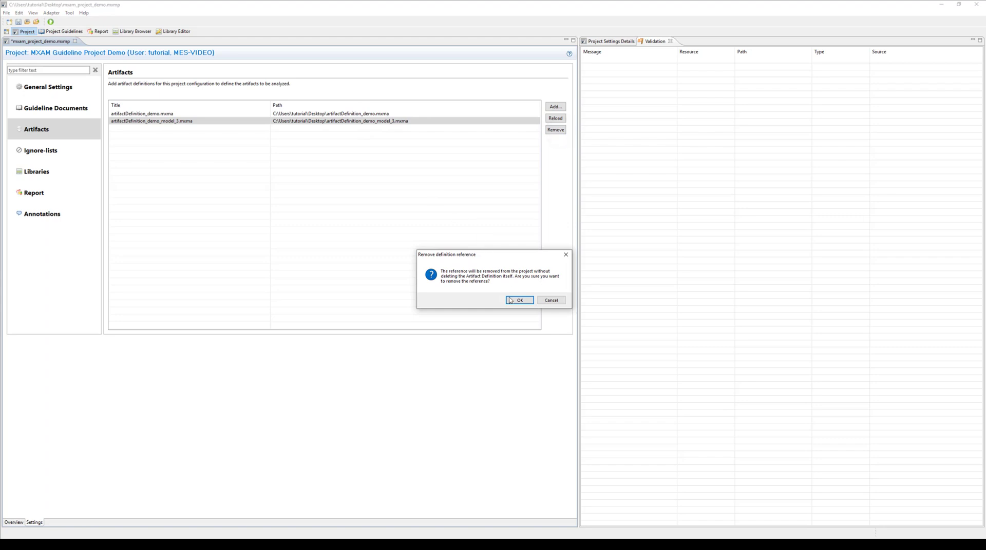
{"action": "left_click", "coordinate": [518, 300]}
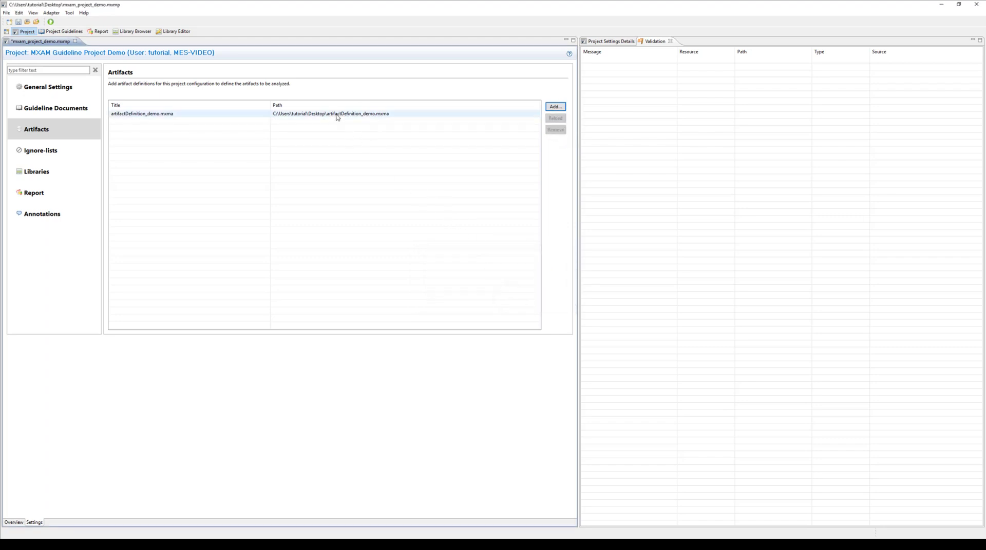
{"action": "left_click", "coordinate": [555, 129]}
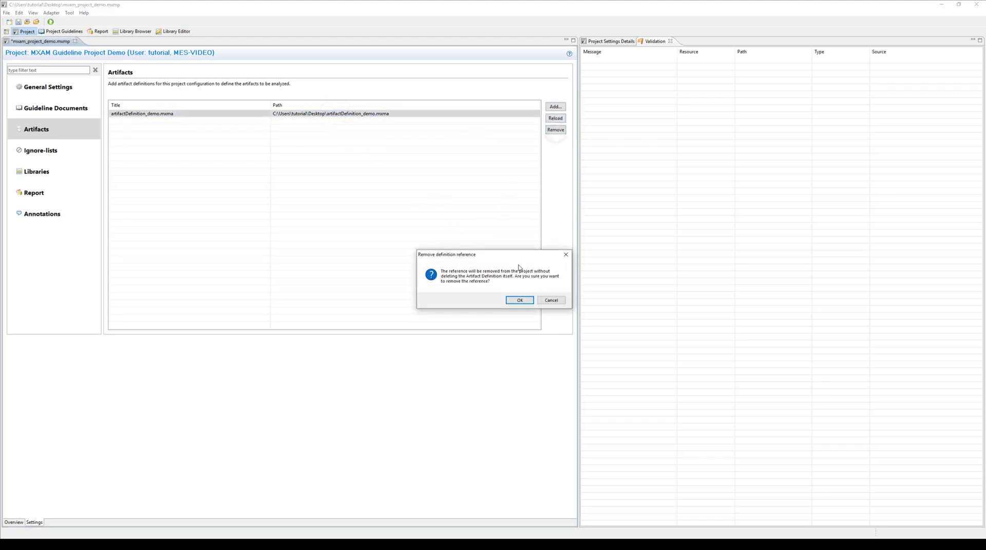
{"action": "left_click", "coordinate": [519, 300]}
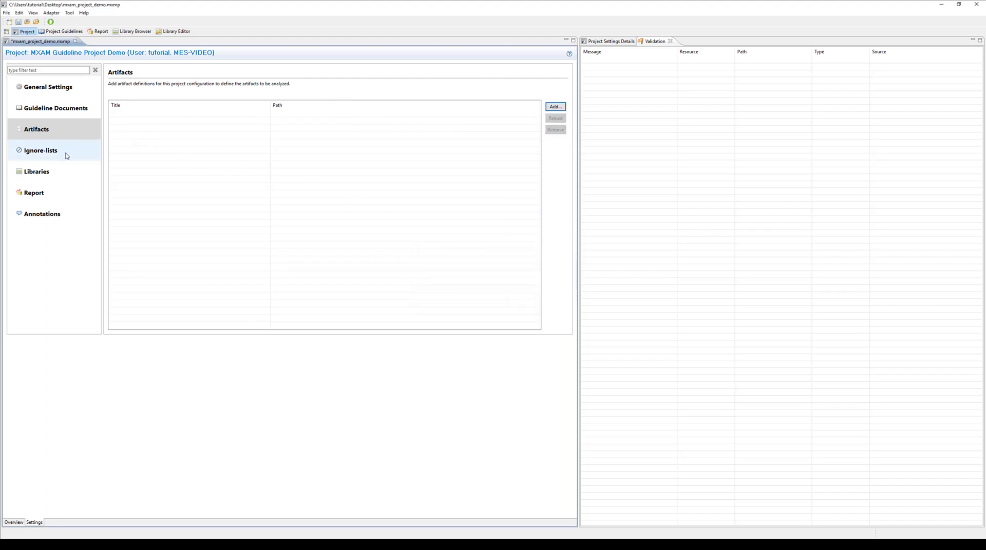
- View the empty Ignore-lists page, then Libraries, toggling project-specific settings on and off again
{"action": "left_click", "coordinate": [40, 150]}
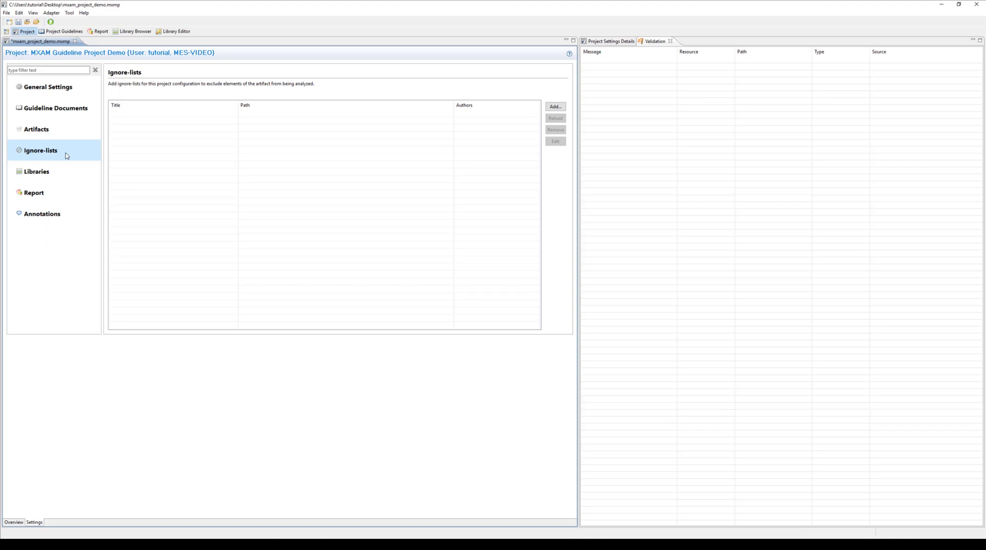
{"action": "left_click", "coordinate": [36, 171]}
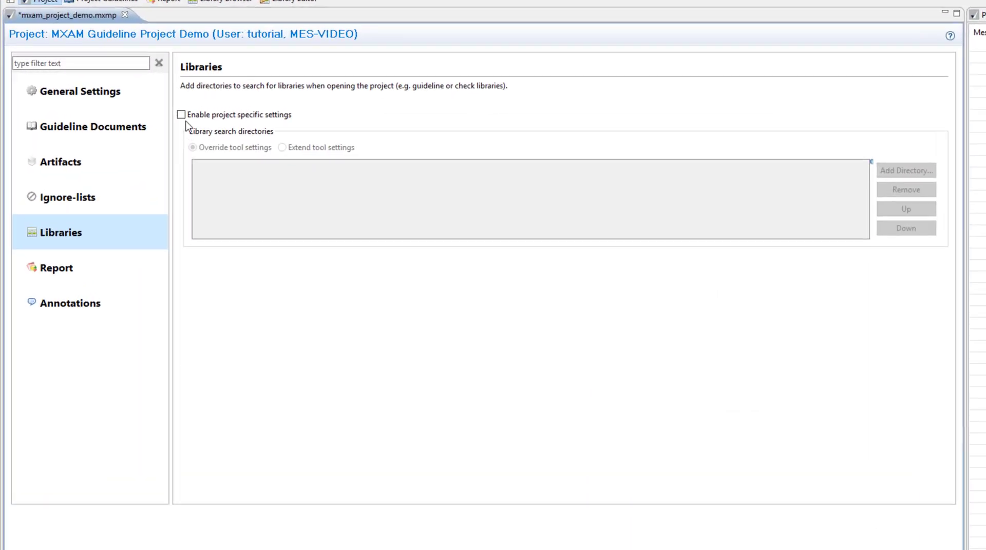
{"action": "left_click", "coordinate": [182, 114]}
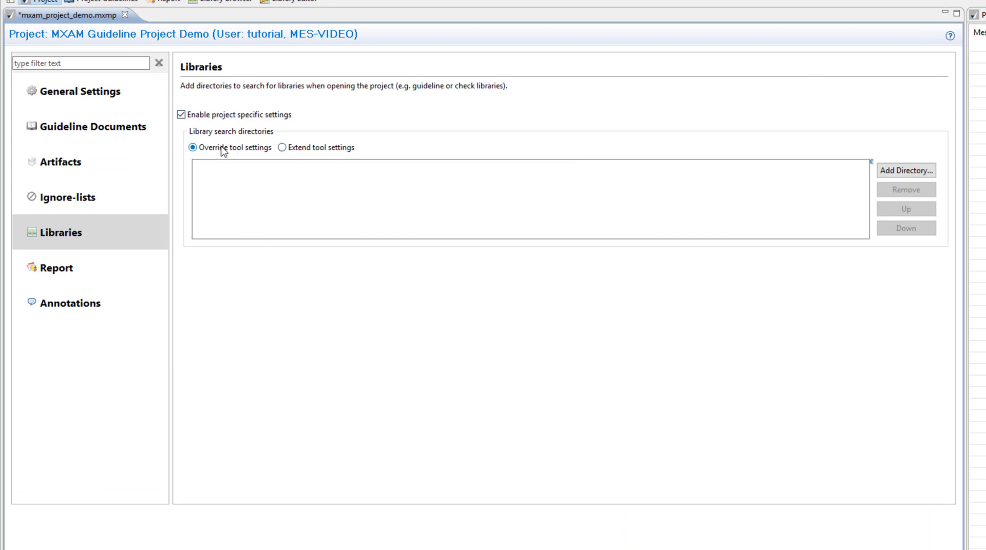
{"action": "left_click", "coordinate": [182, 114]}
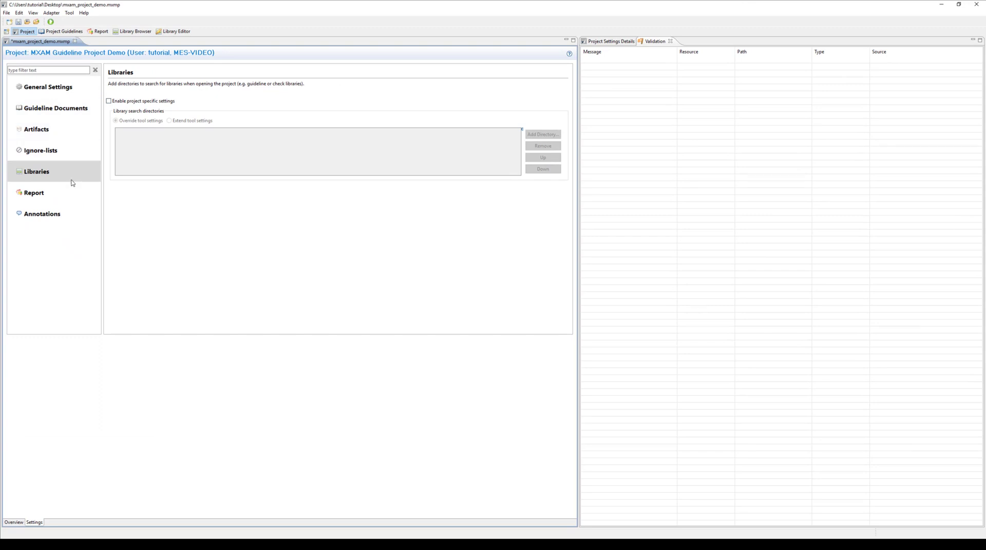
- Show the Report settings with default compact HTML report, name pattern and artifact directory
{"action": "left_click", "coordinate": [34, 192]}
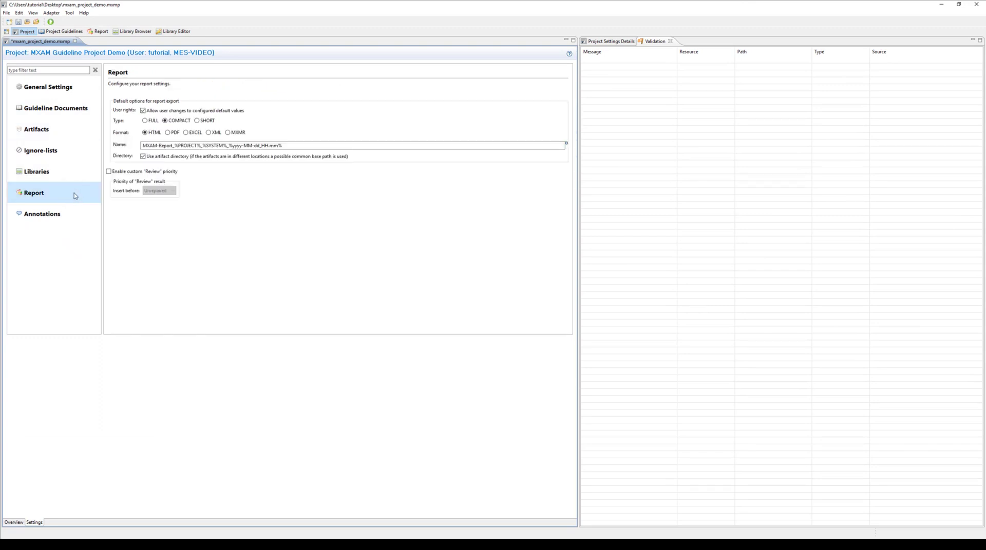
{"action": "mouse_move", "coordinate": [106, 196]}
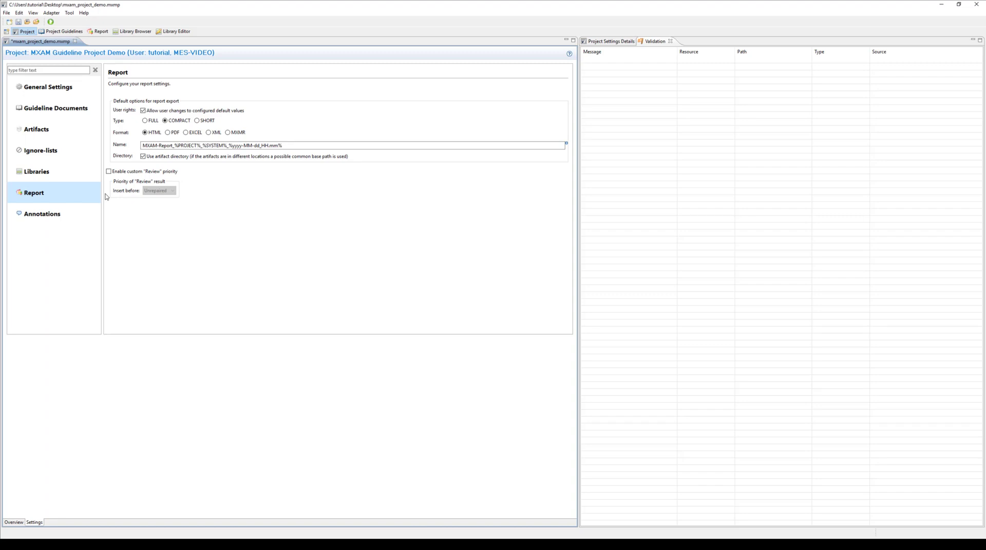
{"action": "mouse_move", "coordinate": [110, 191]}
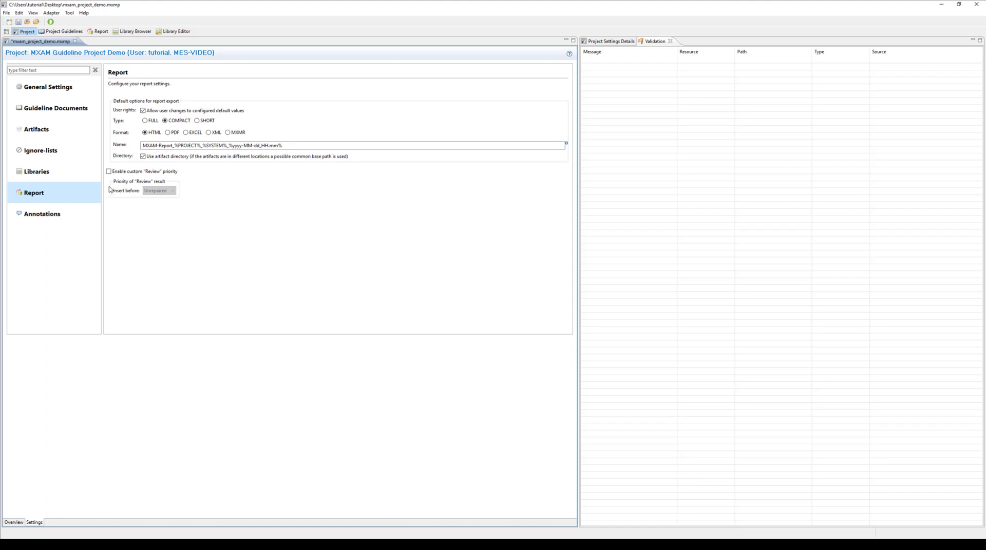
{"action": "left_click", "coordinate": [242, 146]}
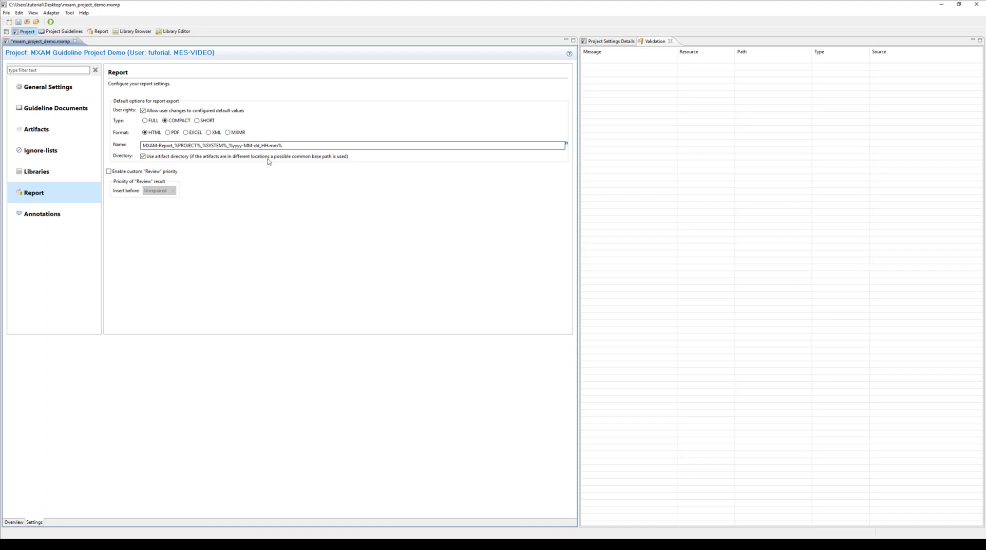
{"action": "mouse_move", "coordinate": [259, 165]}
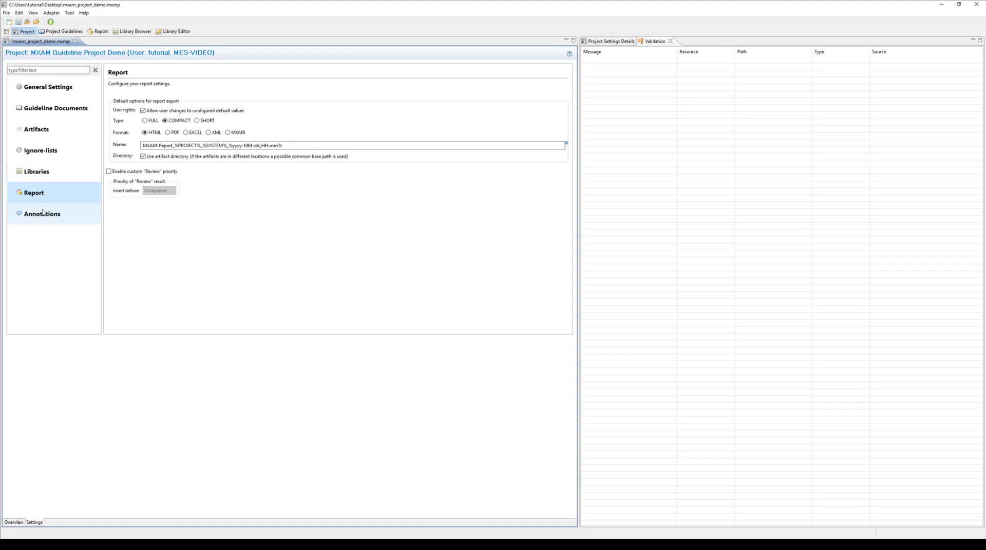
- Choose 'Always next to artifact' in Annotations settings, select the relative directory field, and save
{"action": "left_click", "coordinate": [41, 214]}
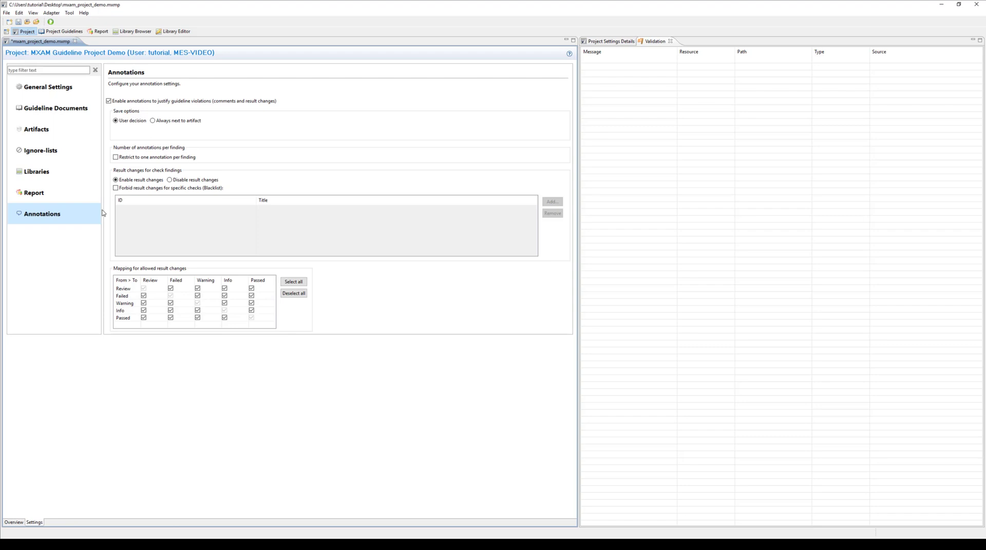
{"action": "mouse_move", "coordinate": [125, 162]}
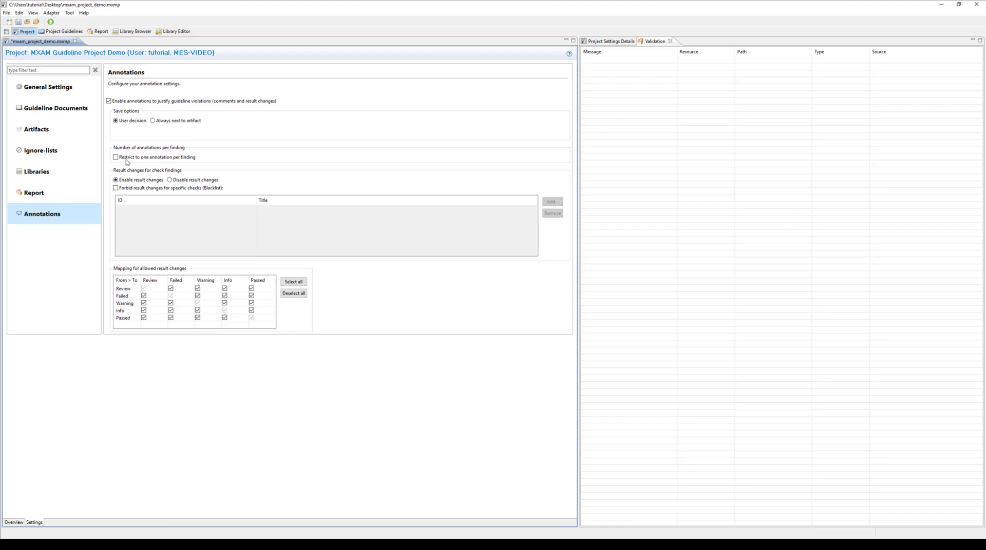
{"action": "left_click", "coordinate": [152, 121]}
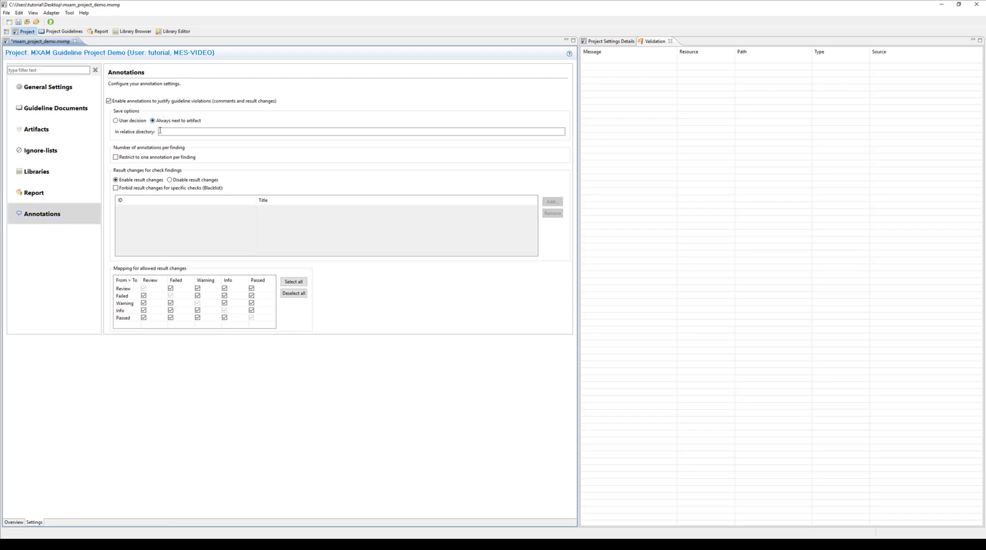
{"action": "left_click", "coordinate": [361, 131]}
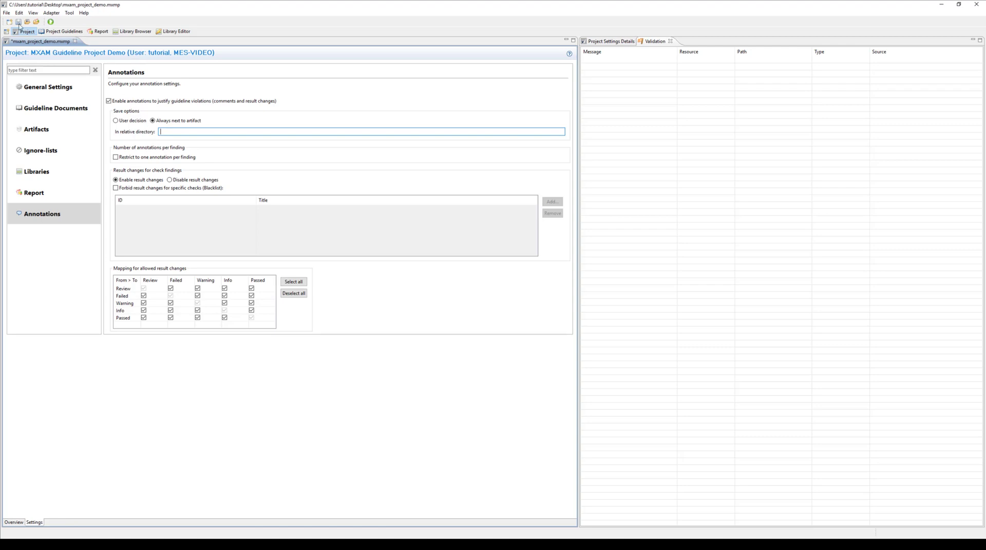
{"action": "left_click", "coordinate": [18, 22]}
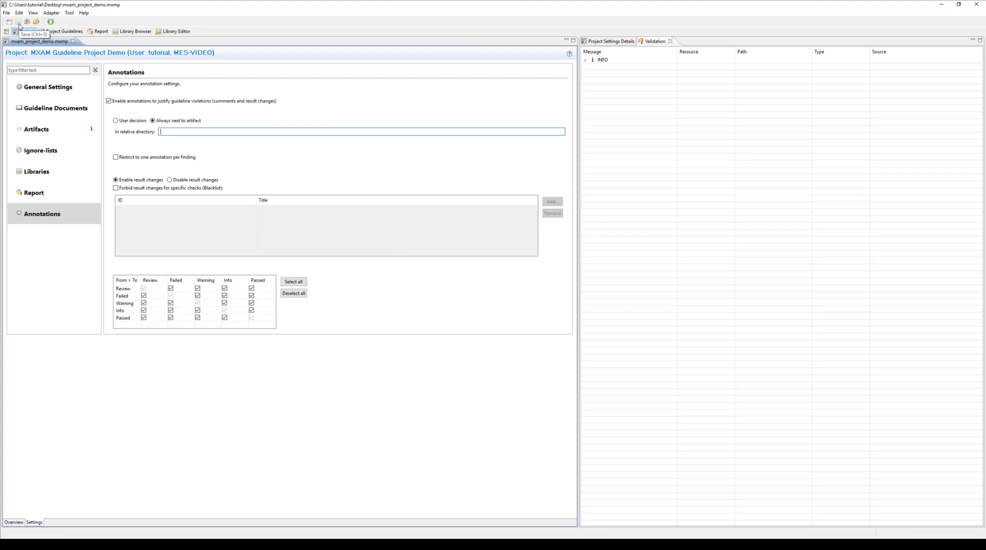